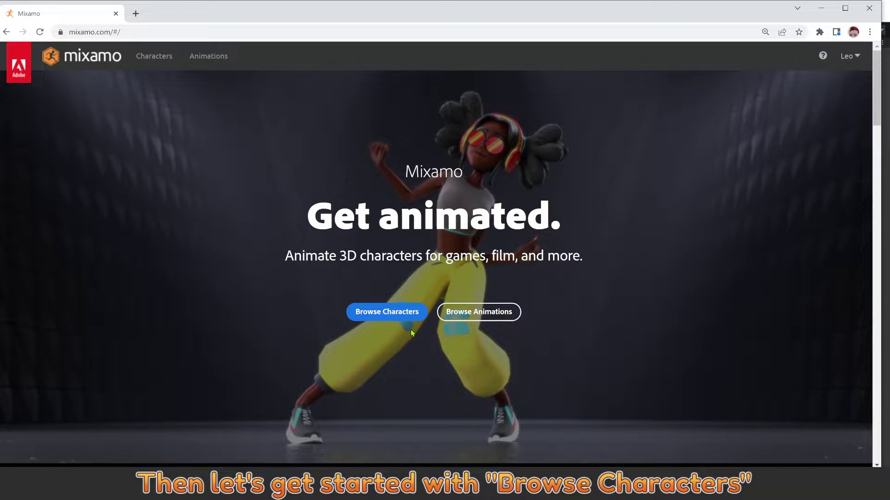
Browse the Mixamo character grid and move on to its second page
click(386, 312)
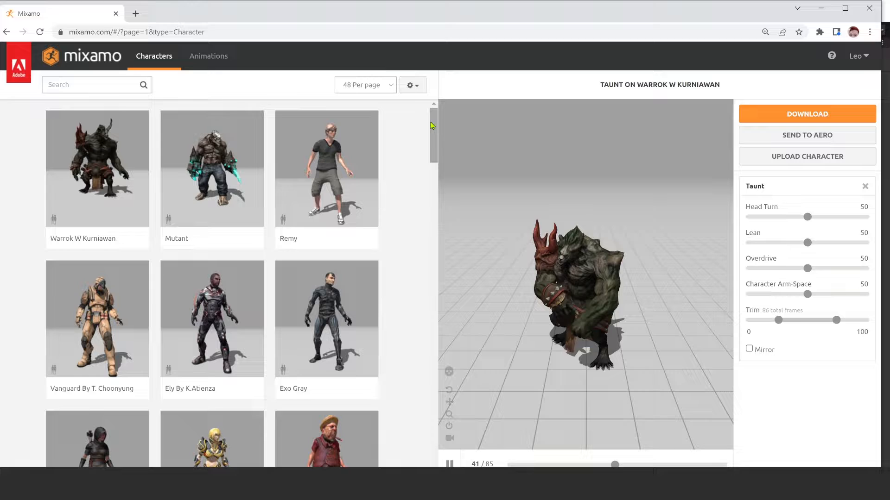
scroll(down, 3)
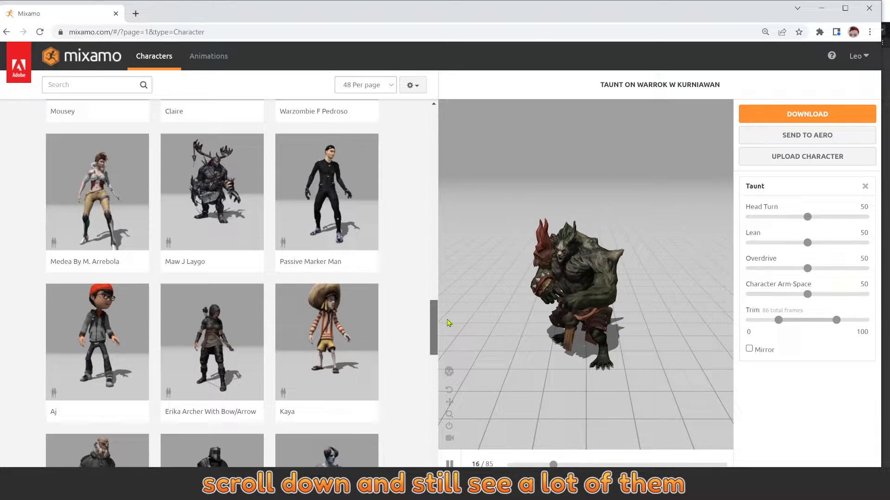
scroll(down, 3)
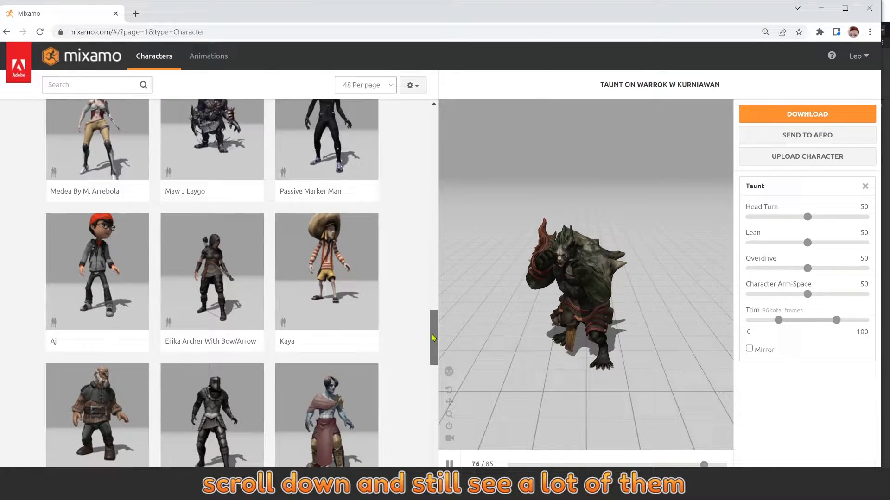
scroll(down, 3)
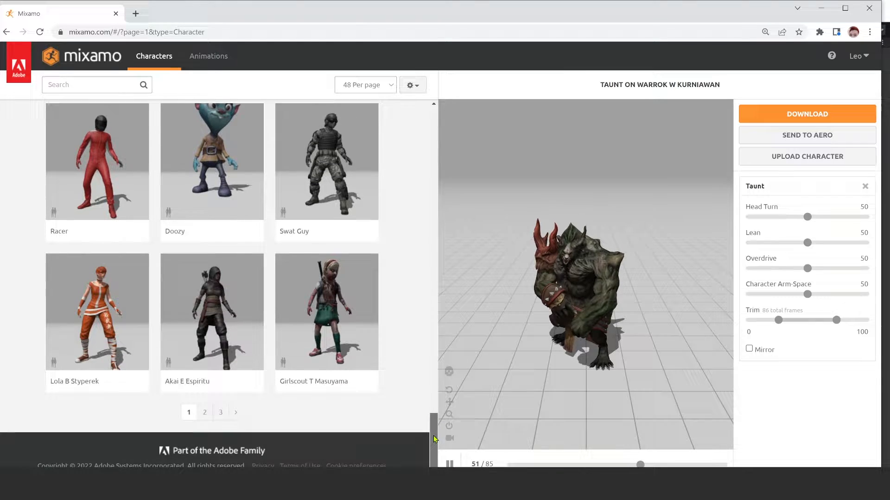
click(204, 411)
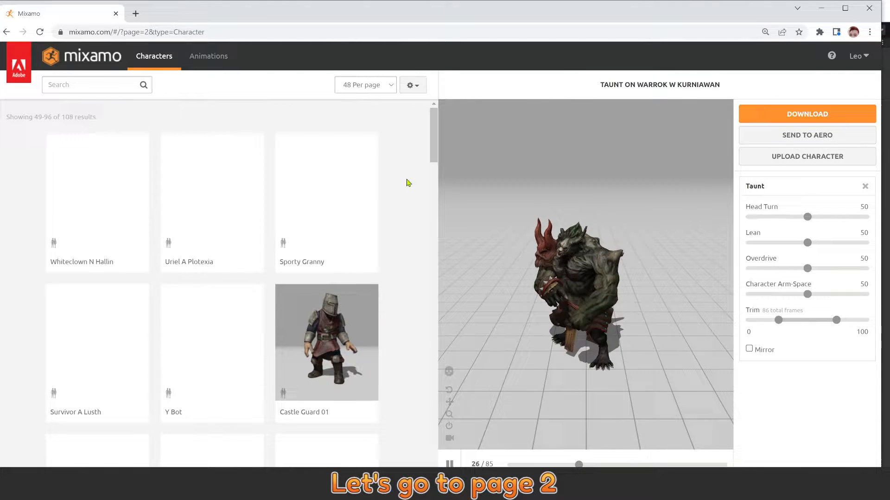
scroll(down, 3)
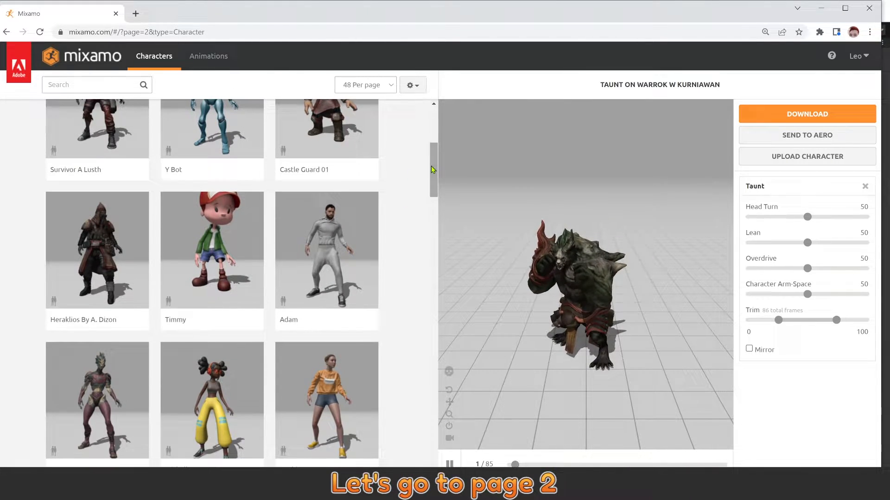
Select the Timmy thumbnail so it loads in the Mixamo preview
click(212, 249)
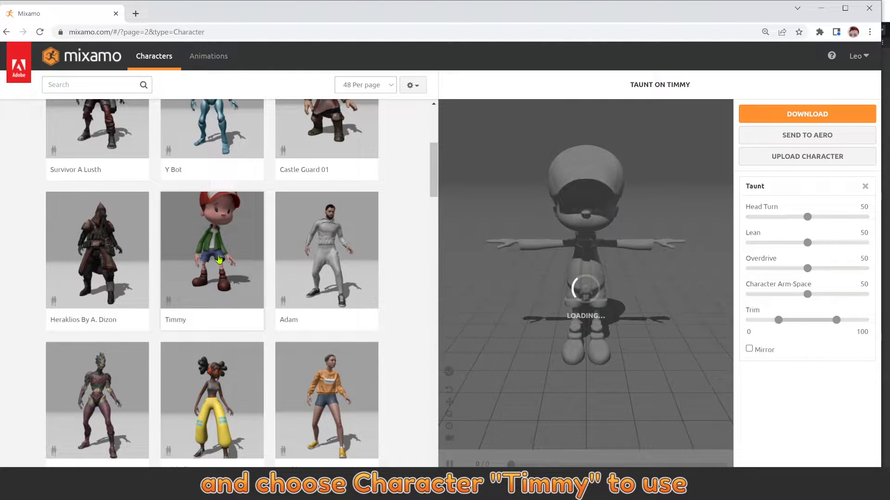
click(211, 250)
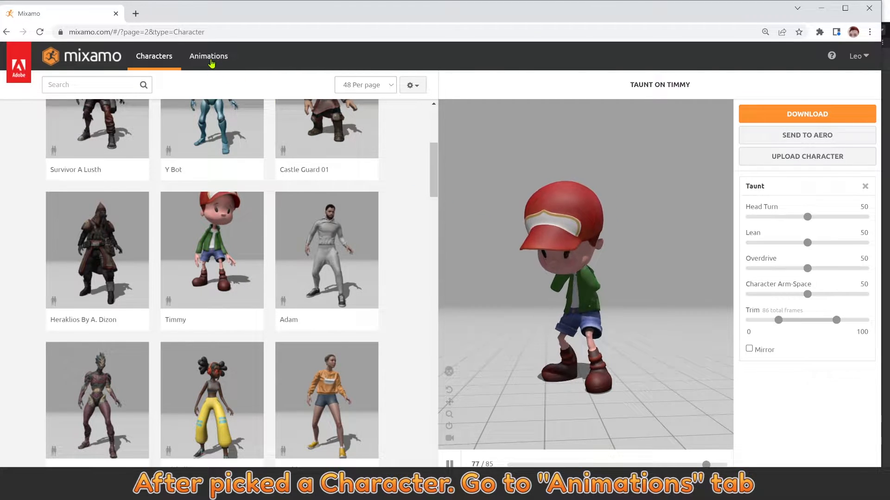
Search the animations for 'idle' and apply Breathing Idle to Timmy
click(209, 57)
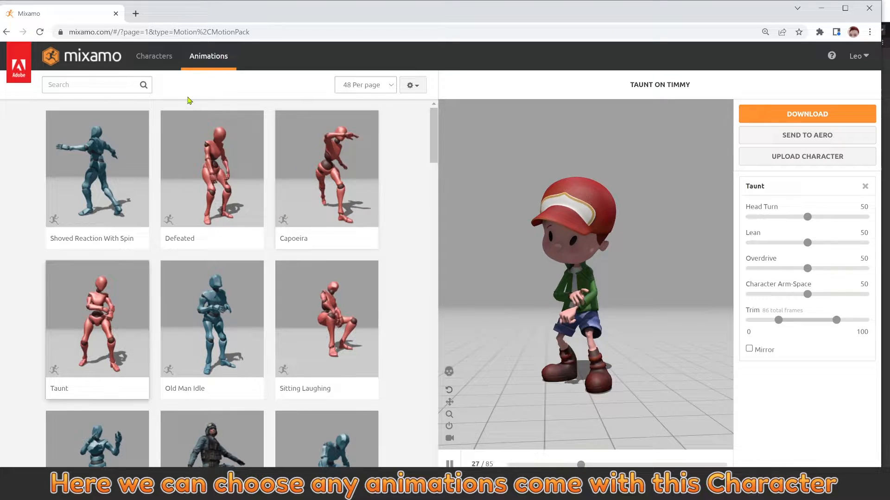
text(idle)
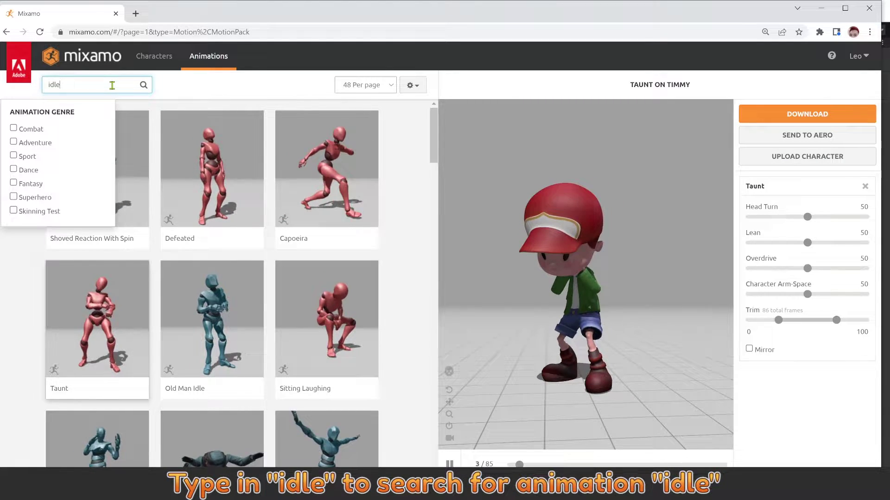
click(143, 84)
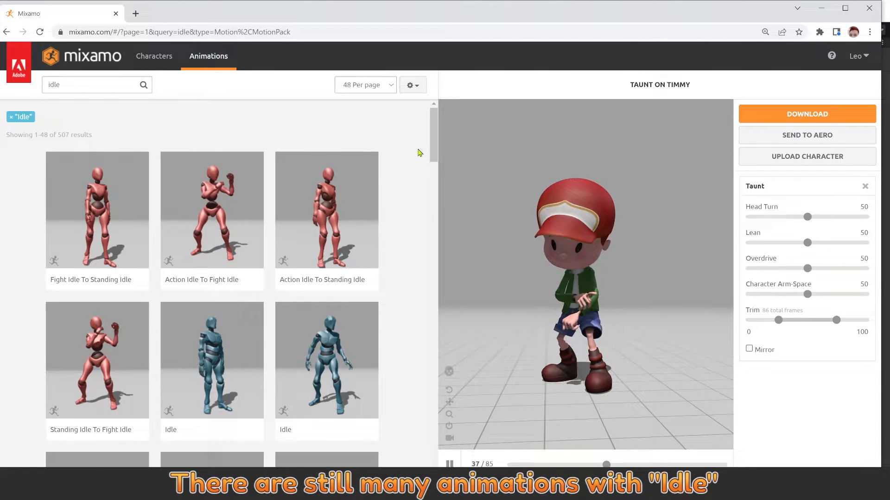
scroll(down, 3)
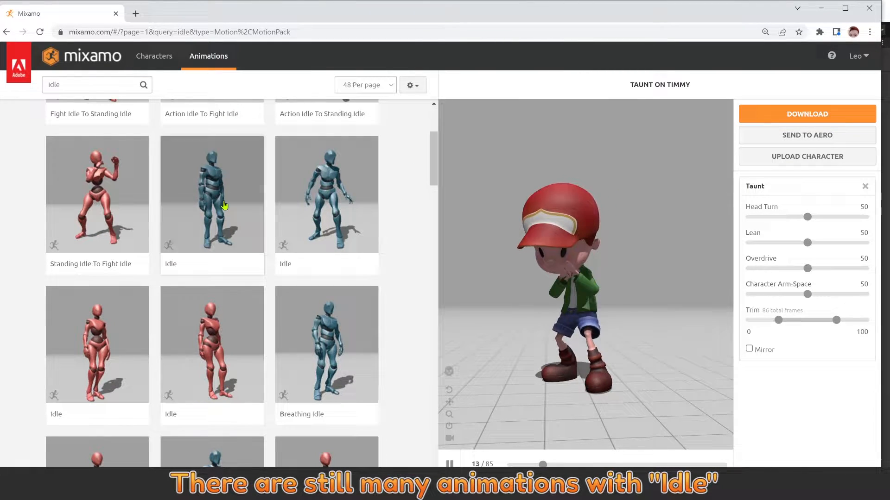
click(211, 193)
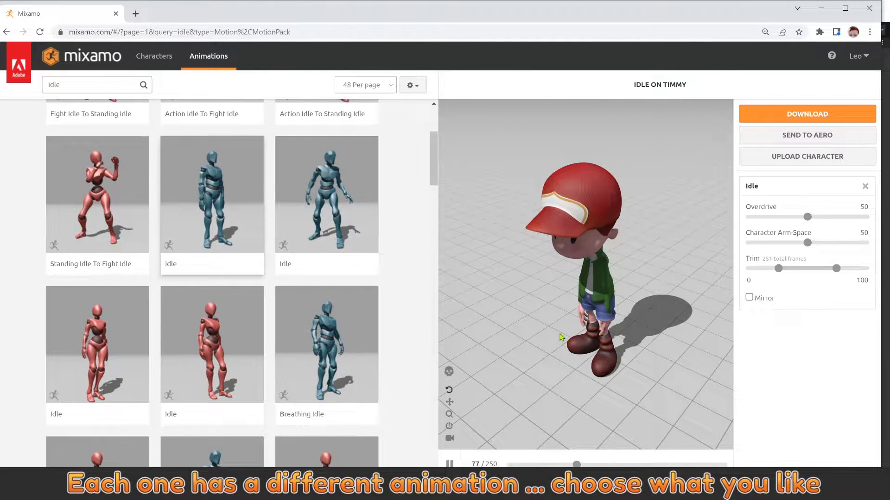
click(325, 344)
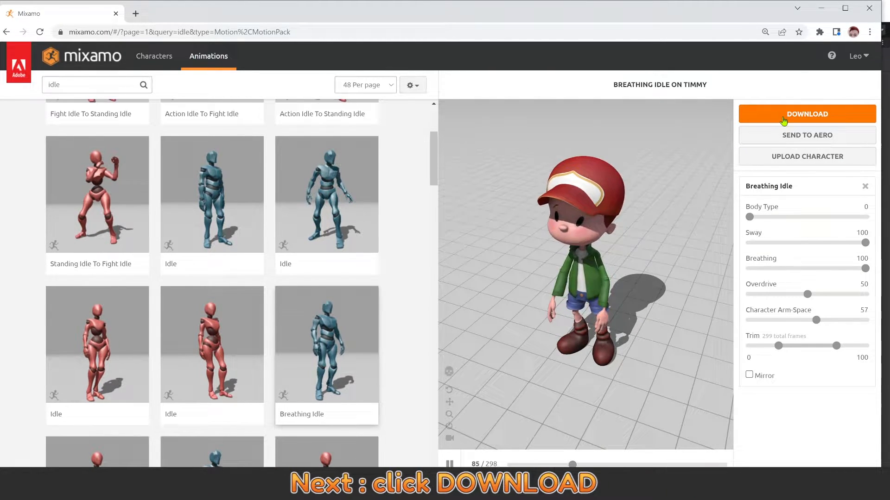
Download Breathing Idle as FBX for Unity at 60 fps with skin
click(807, 113)
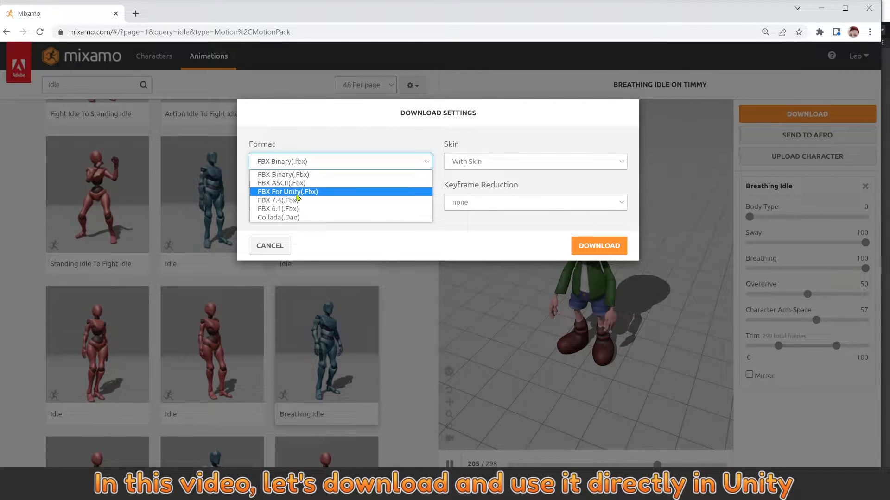
click(287, 192)
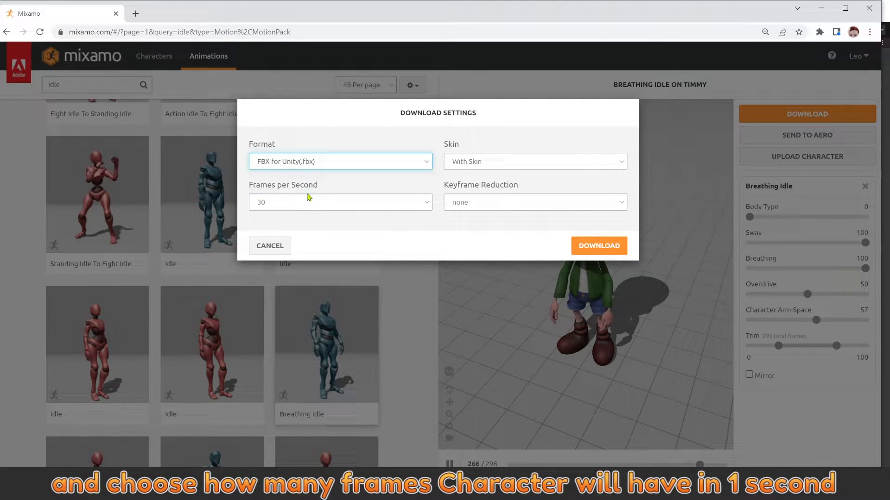
click(340, 202)
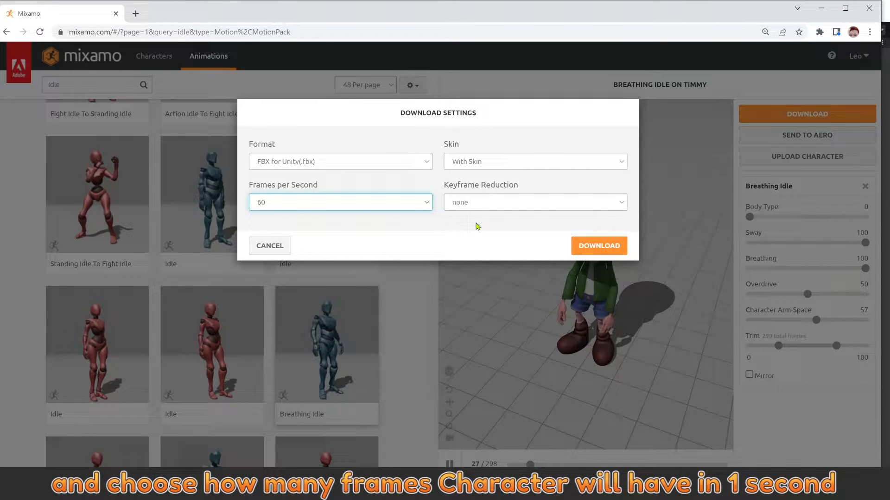
click(534, 161)
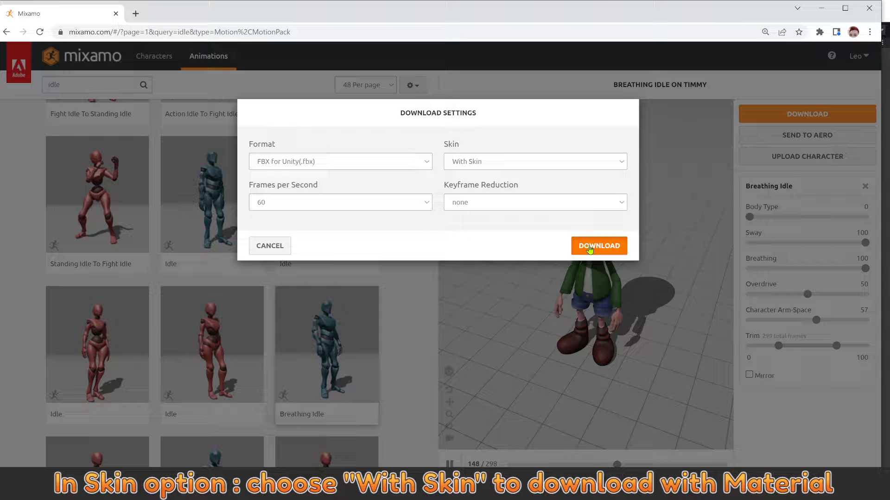
click(597, 246)
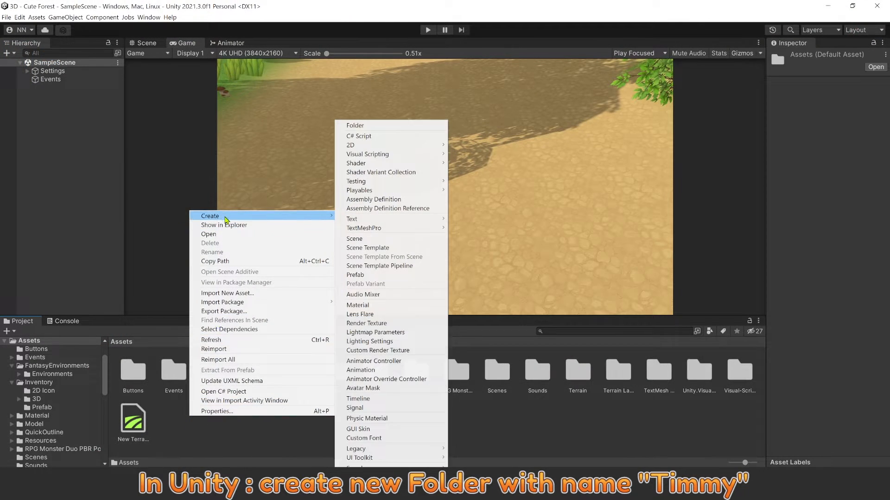
Create a Timmy assets folder and expand the imported Timmy-Idle FBX inside it
click(355, 125)
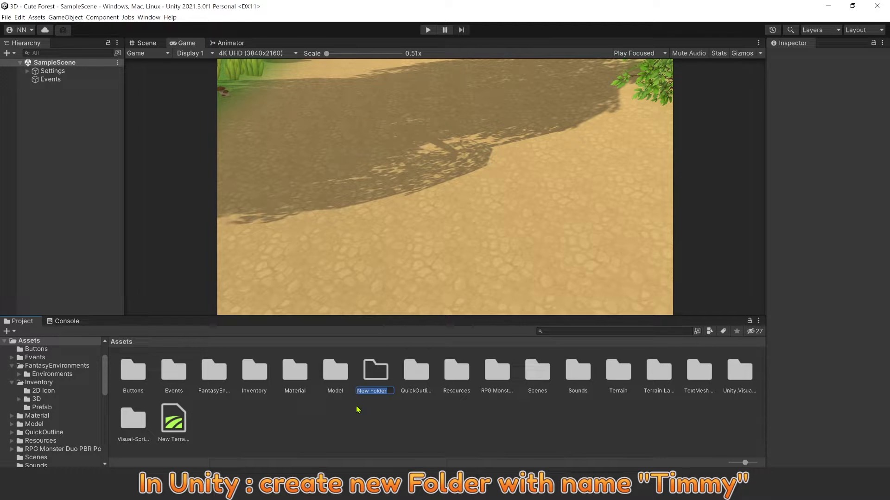
text(Timmy)
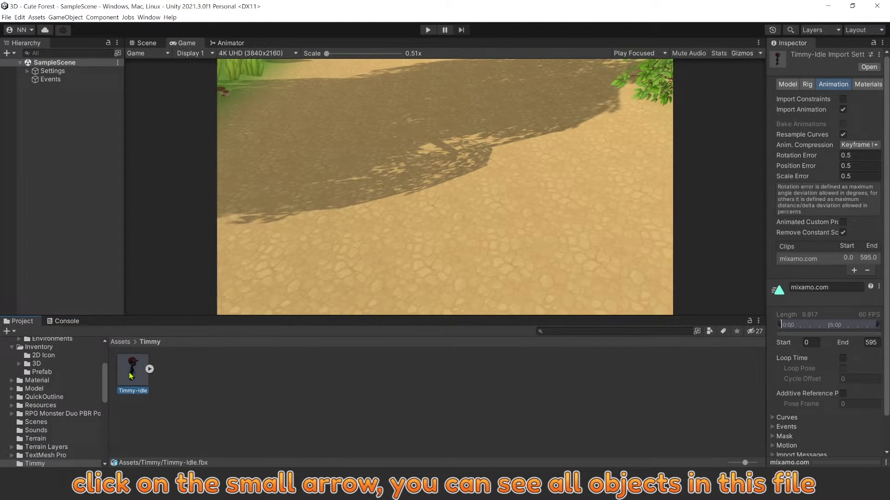
click(150, 369)
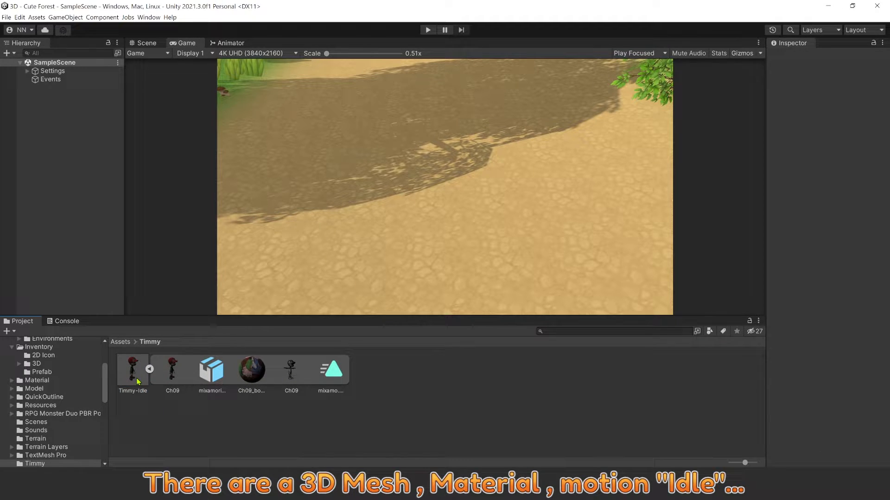
Set Timmy-Idle's rig to Humanoid with an avatar created from this model and apply
click(133, 370)
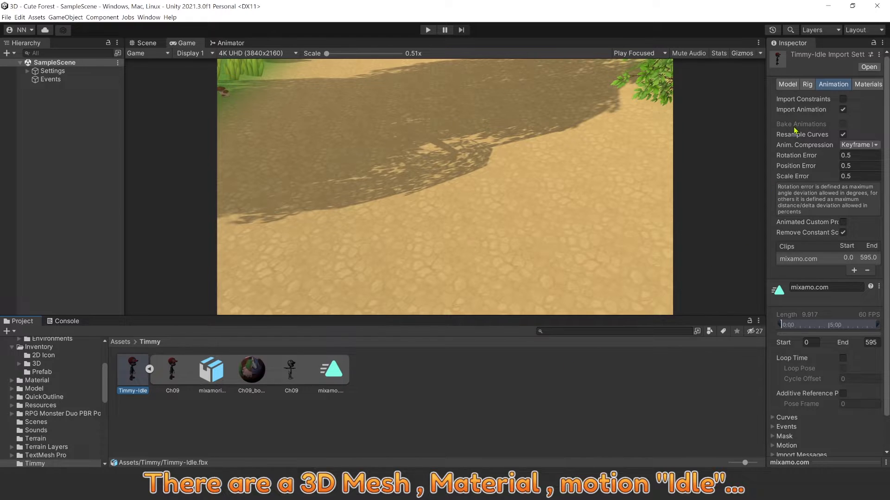
click(807, 84)
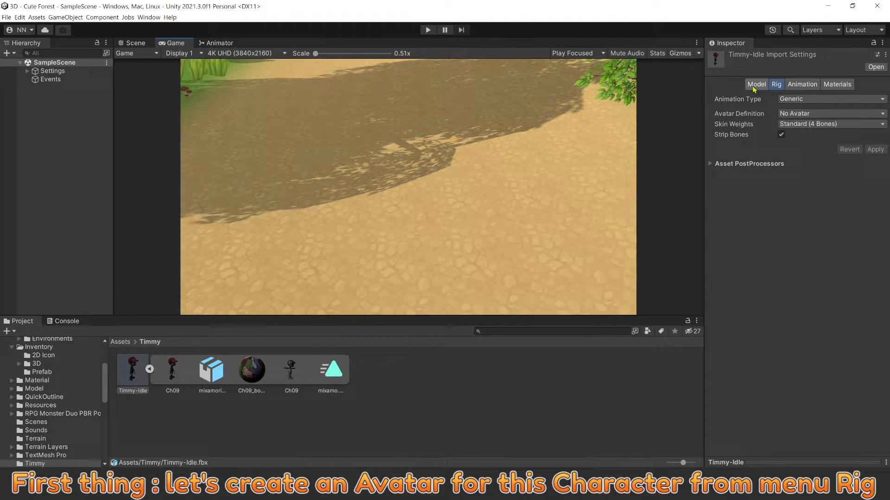
click(829, 99)
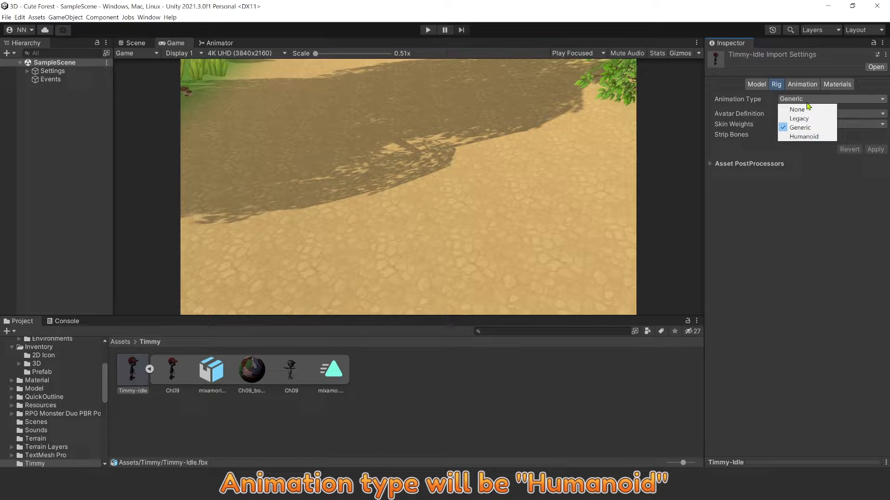
click(803, 137)
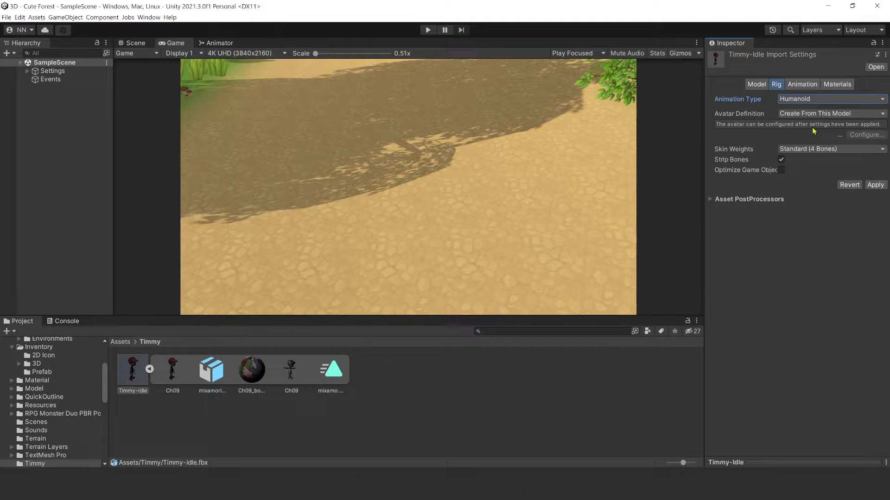
mouse_move(812, 113)
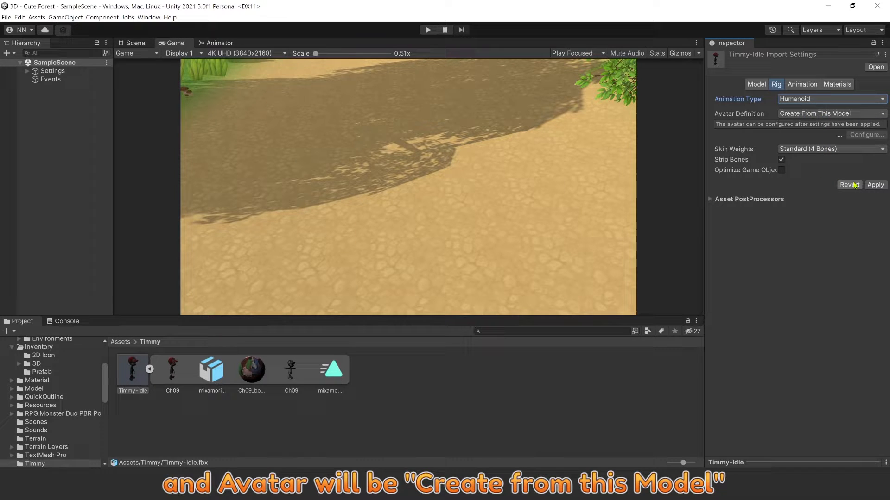
click(875, 185)
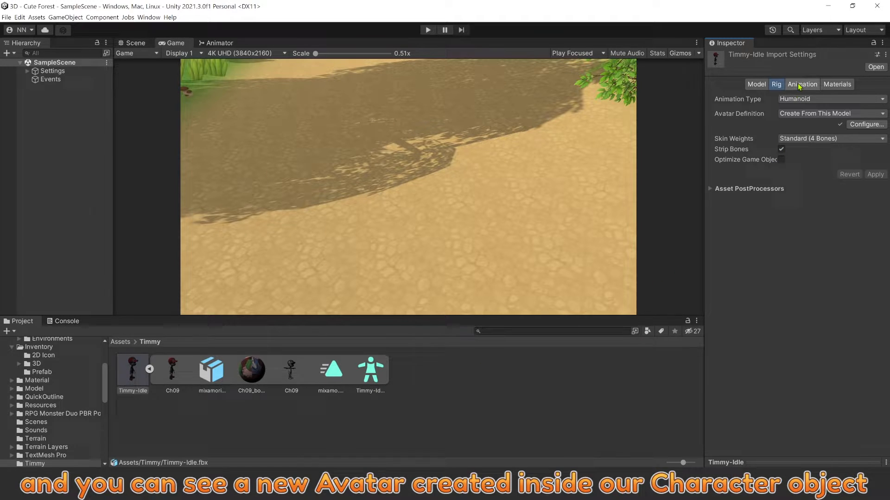
Loop the Idle clip and bake its root rotation and positions into pose based on Original
click(799, 84)
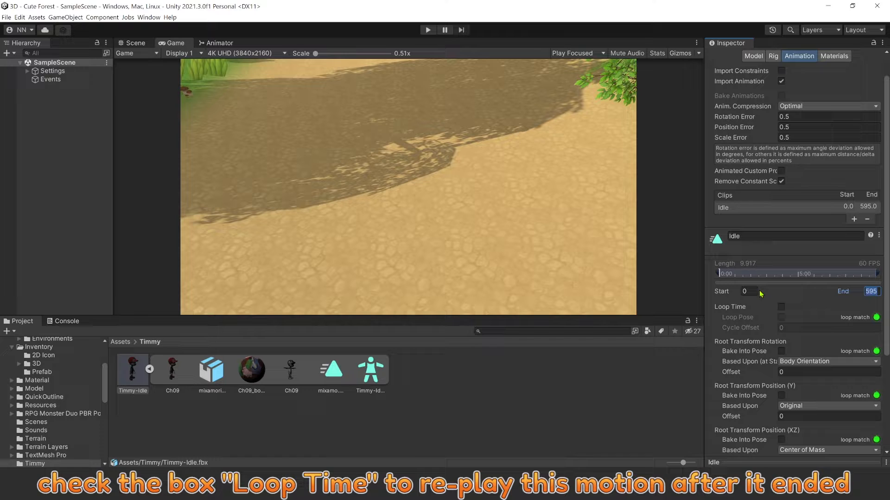
click(781, 307)
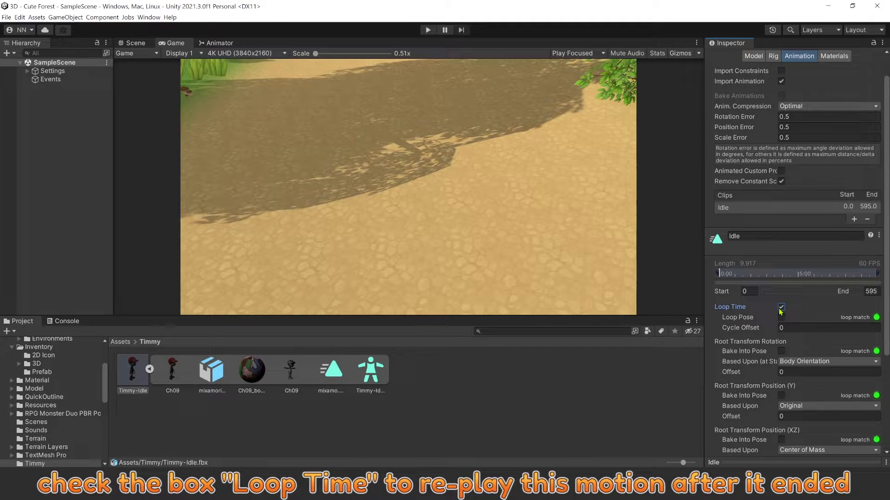
scroll(down, 3)
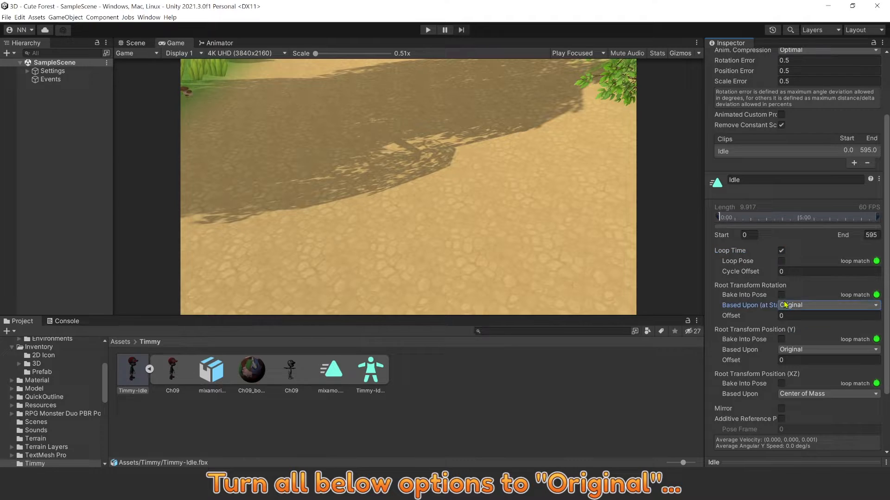
click(781, 295)
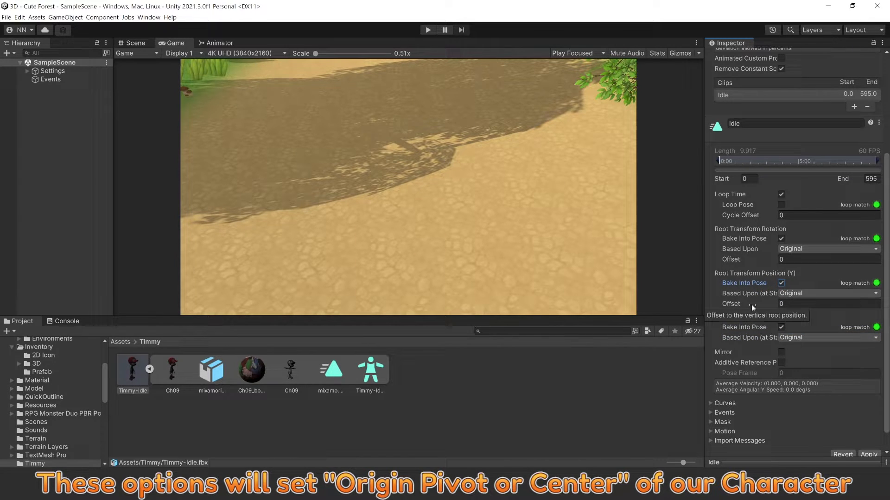
scroll(down, 3)
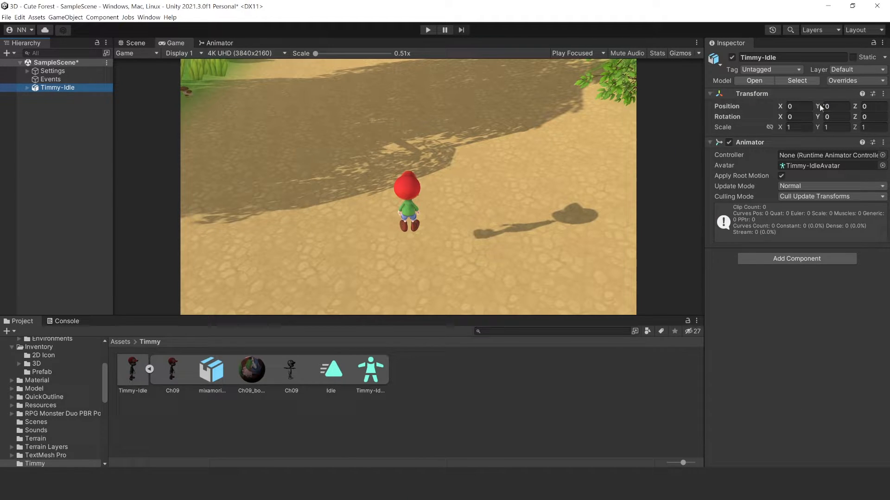
Set Timmy-Idle's Transform Position Y to -0.73 so it stands on the ground
text(-0.73)
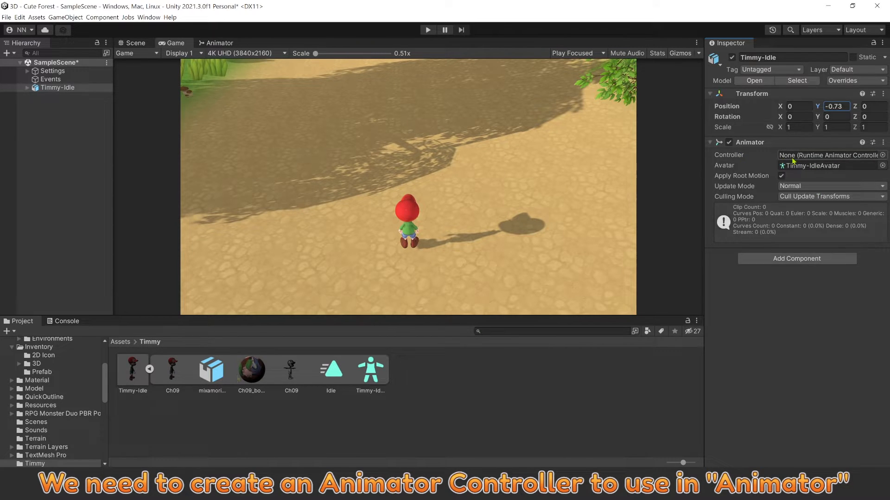
Create an Animator Controller asset named Timmy Animator in the Timmy folder
right_click(284, 414)
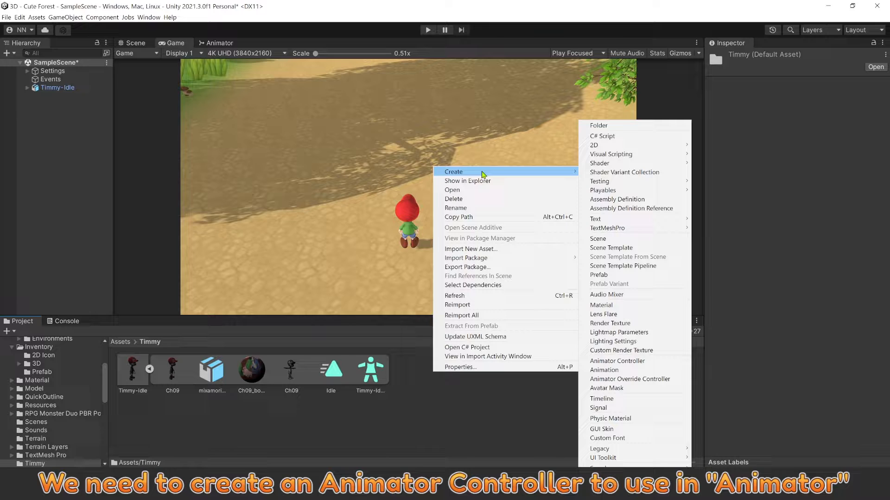
mouse_move(617, 361)
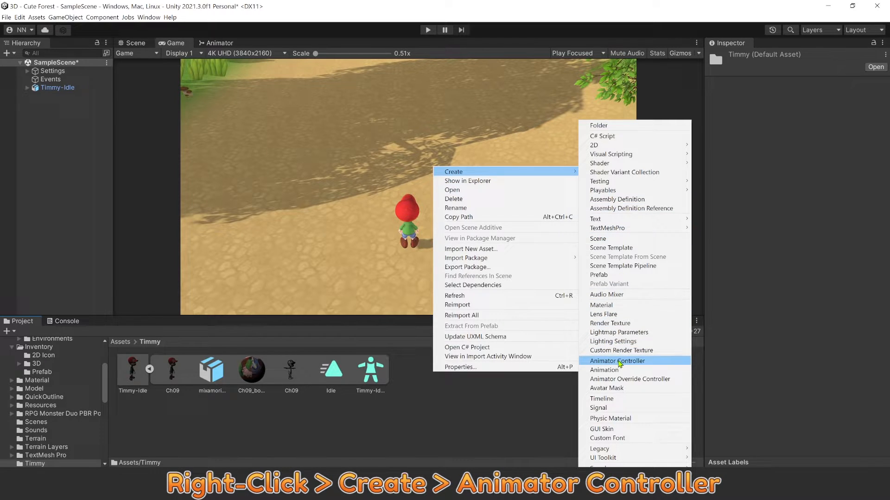
click(617, 361)
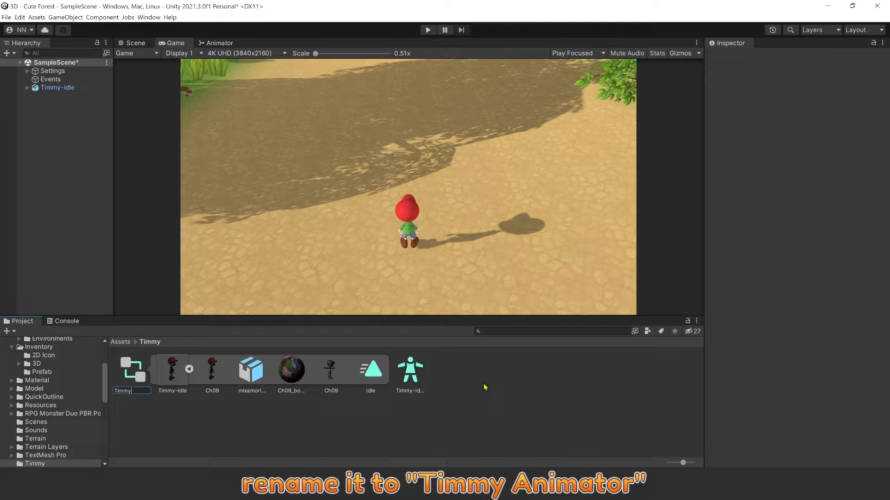
text(Timmy Animator)
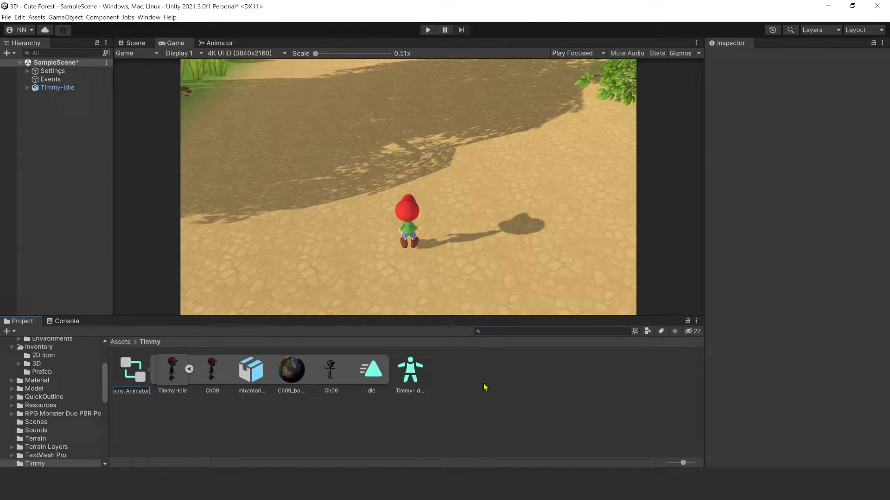
click(131, 368)
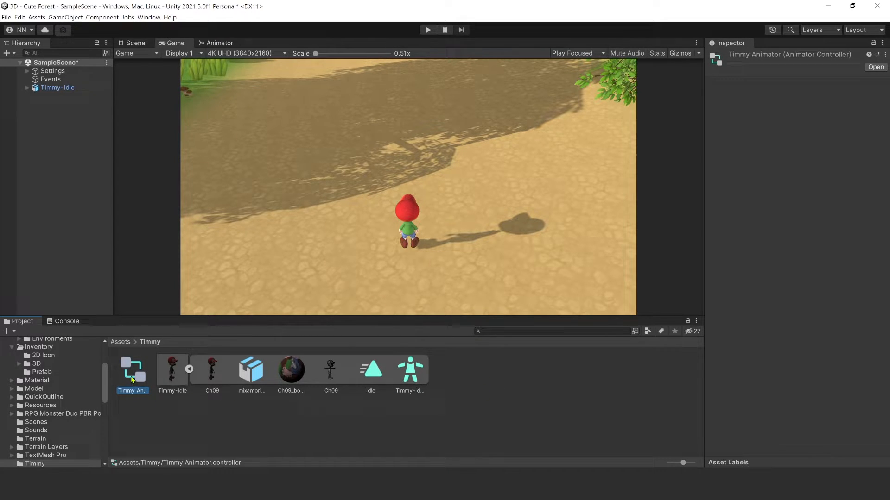
Open Timmy Animator in the Animator graph with Idle as the default Entry state
double_click(132, 369)
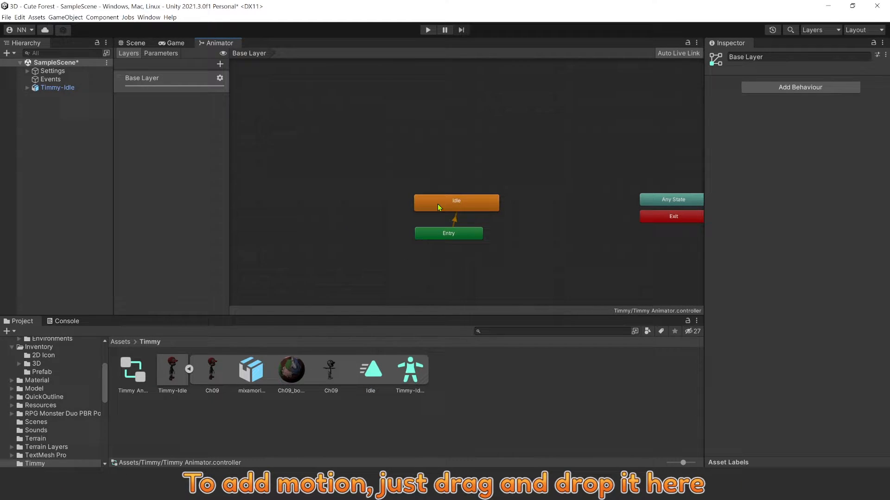
On Timmy-Idle's Animator, turn off Apply Root Motion, set Culling Mode to Always Animate, and run the scene
click(456, 202)
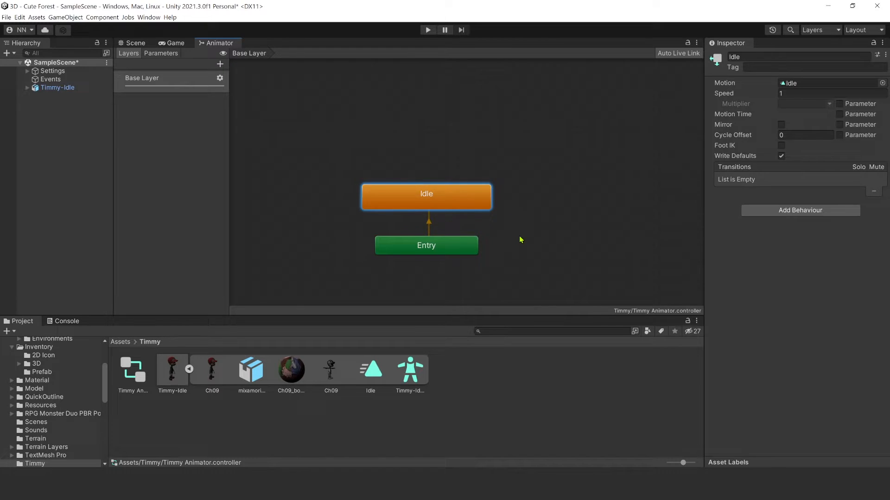
click(176, 43)
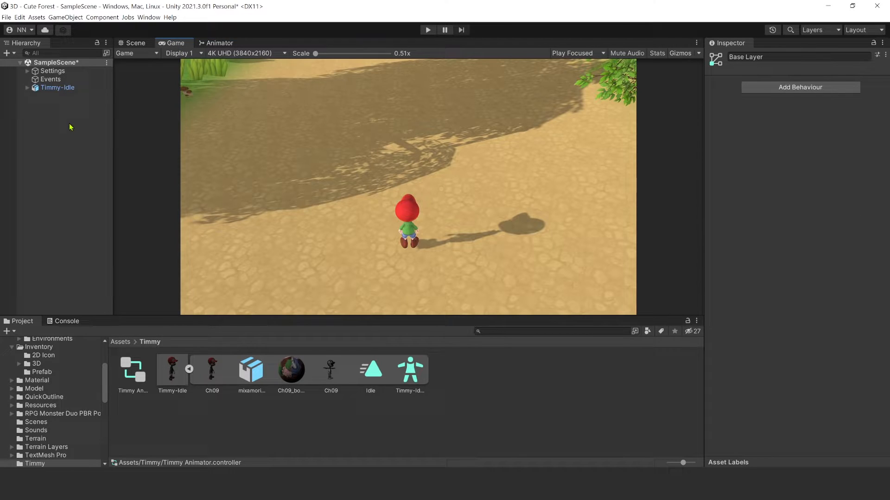
click(57, 87)
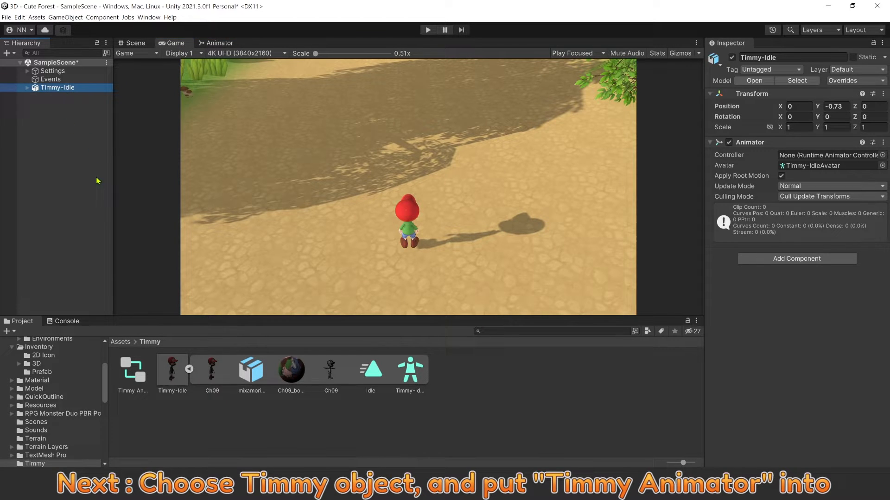
click(828, 155)
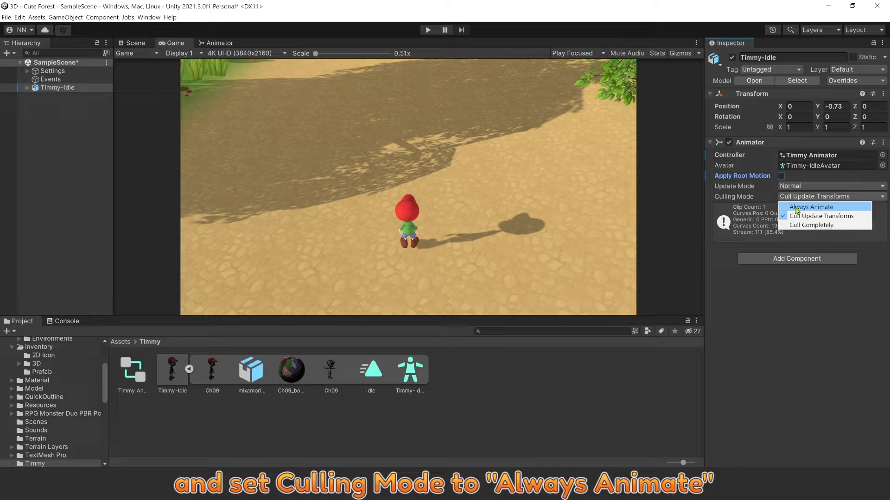
click(812, 207)
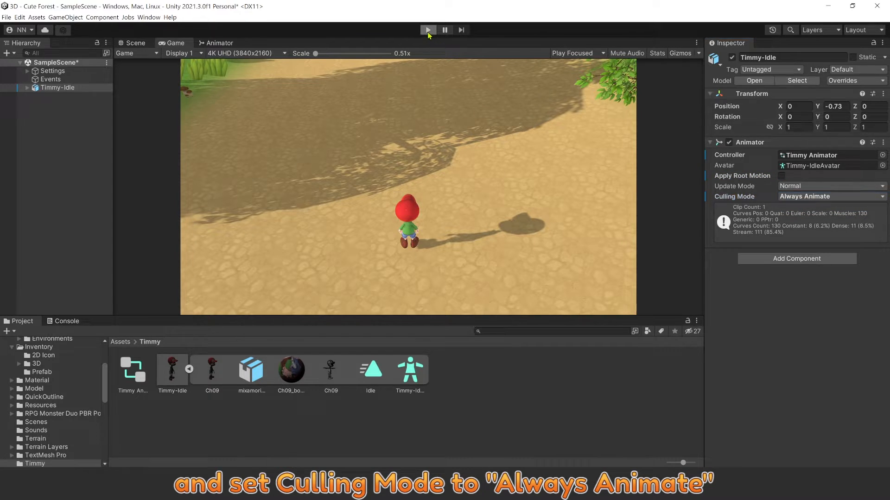
click(427, 30)
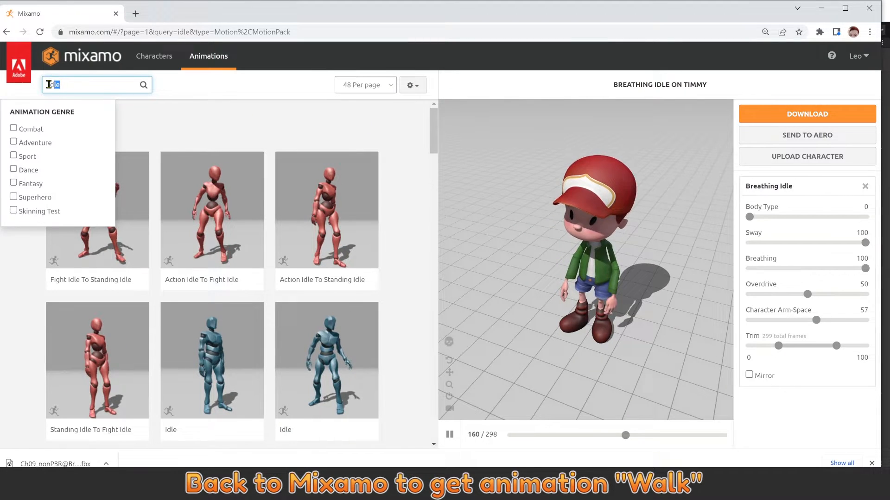
Find the Walking animation in Mixamo, preview it on Timmy and set it to play In Place
text(Walk)
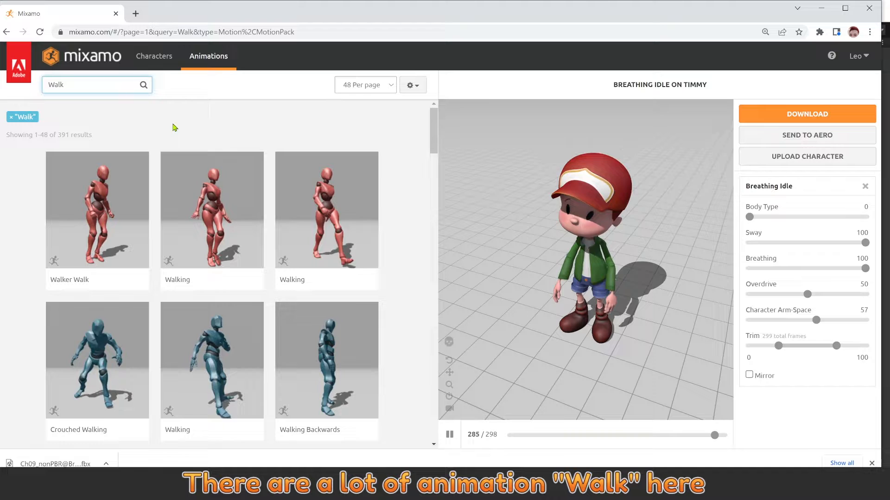
scroll(down, 3)
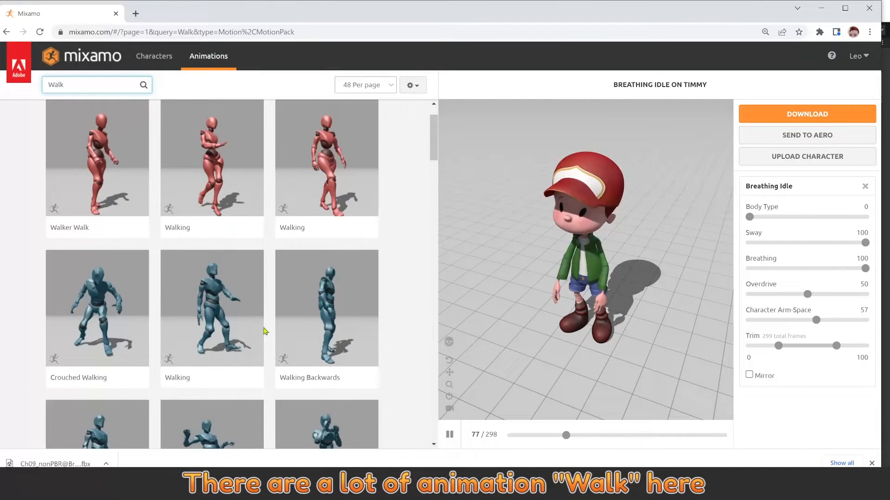
click(97, 302)
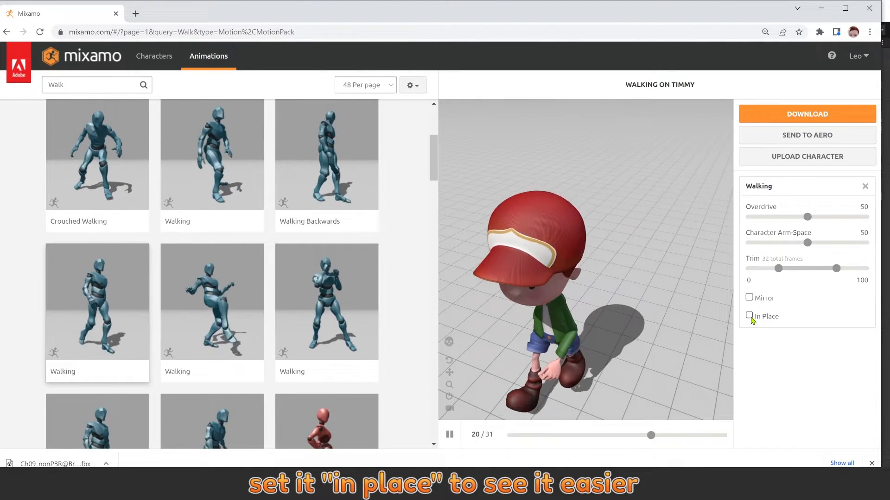
click(749, 316)
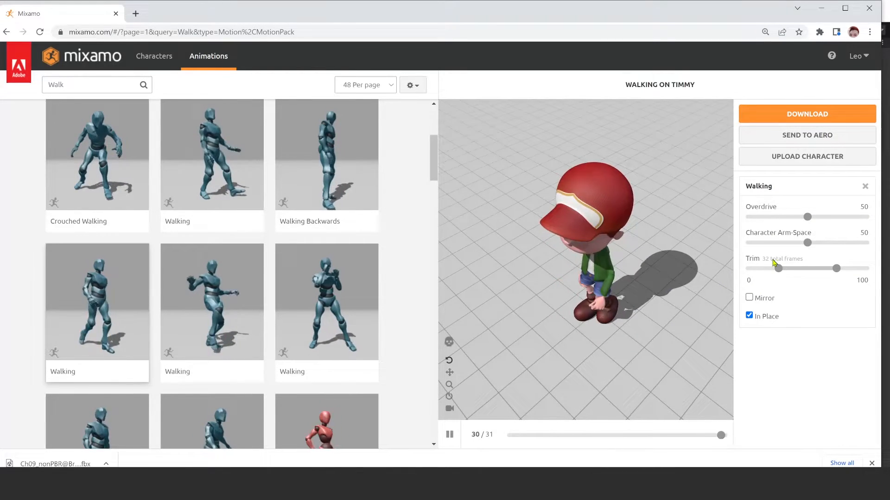
Download the walk as FBX for Unity at 60 frames per second with skin
click(805, 113)
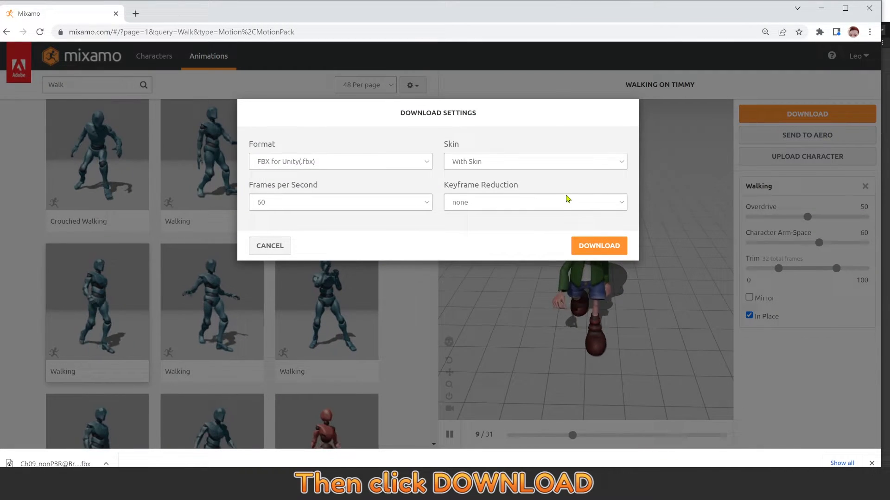
click(340, 161)
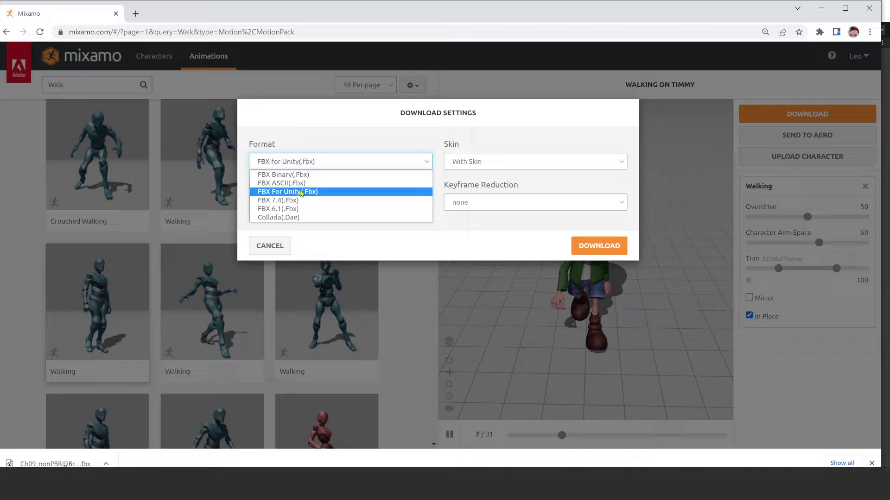
click(288, 191)
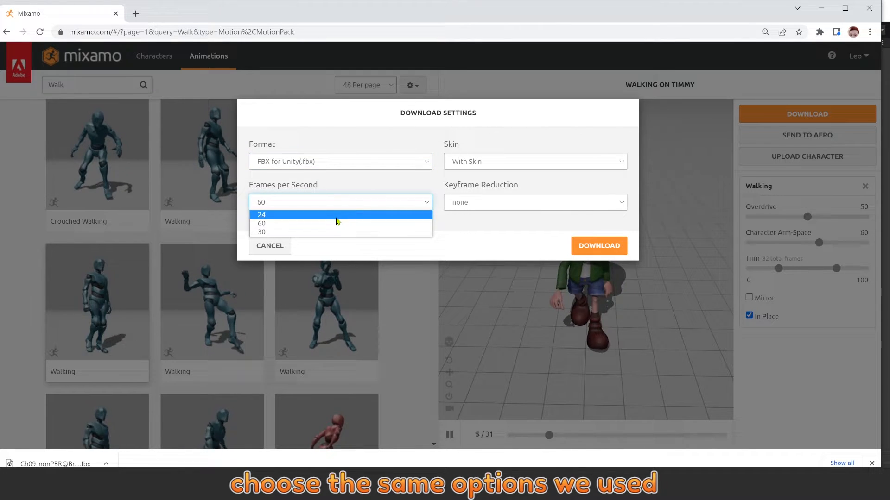
click(260, 223)
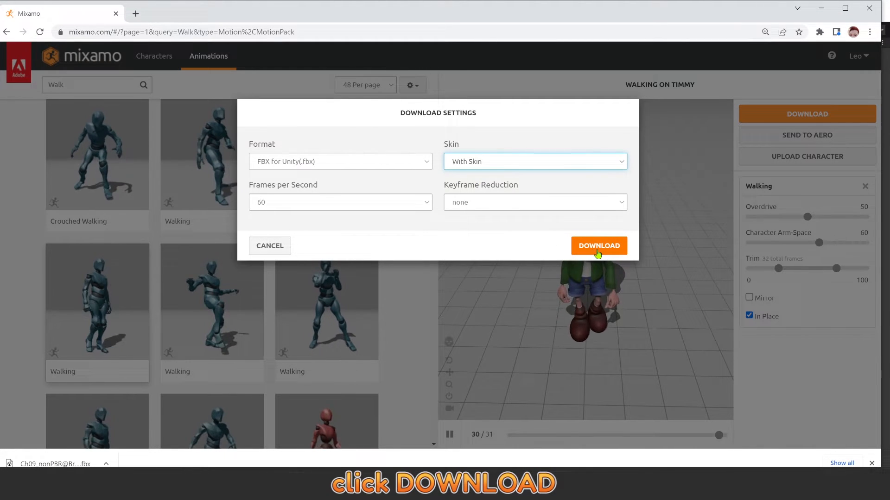
click(597, 246)
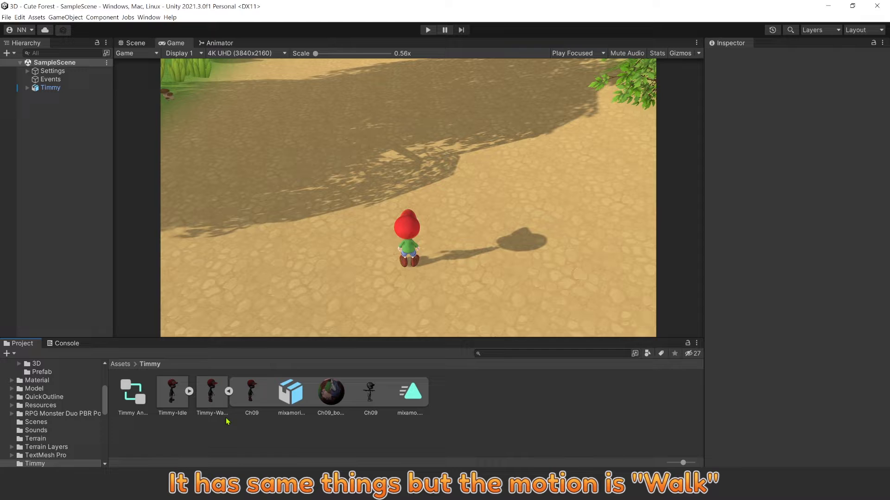
Set the Timmy-Walk model's rig animation type to Humanoid
click(212, 391)
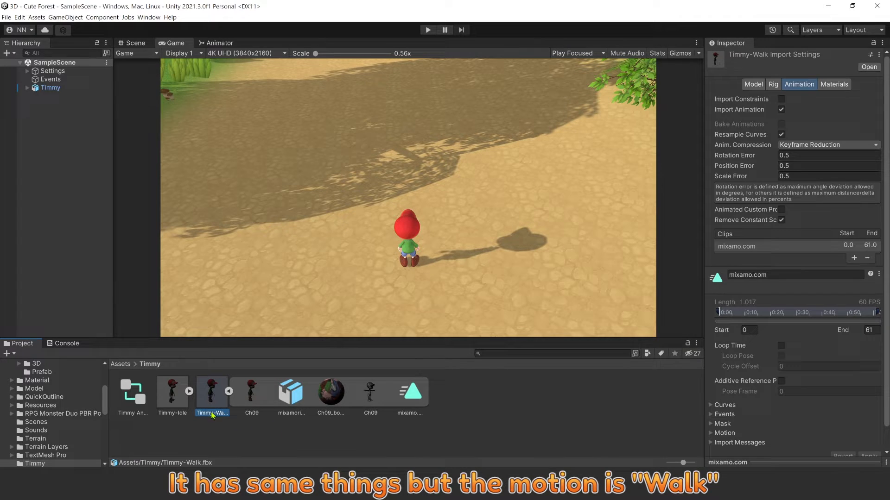
click(772, 85)
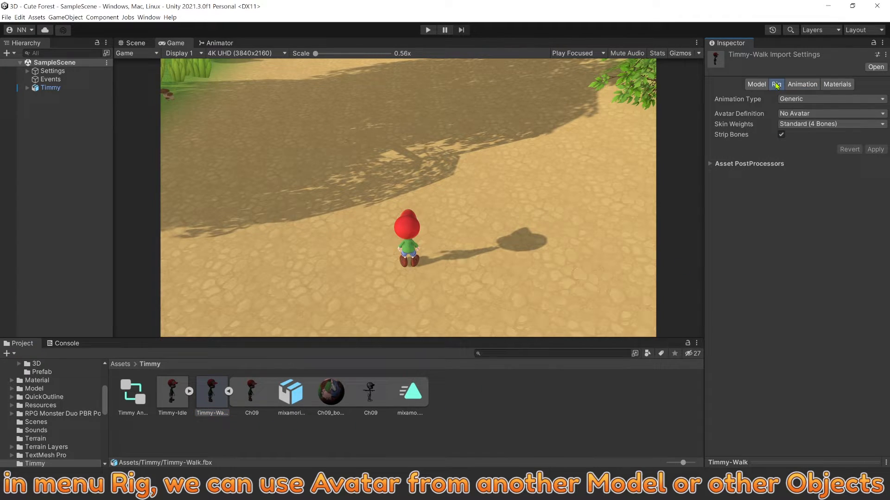
click(830, 99)
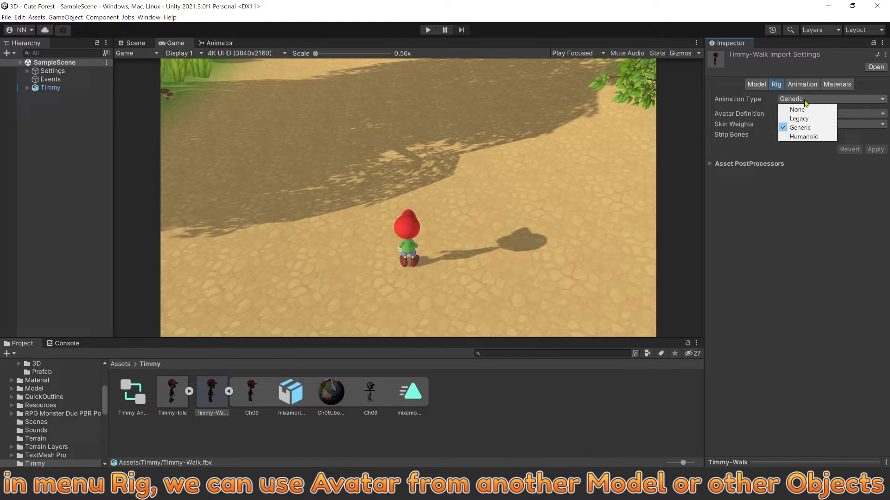
click(803, 136)
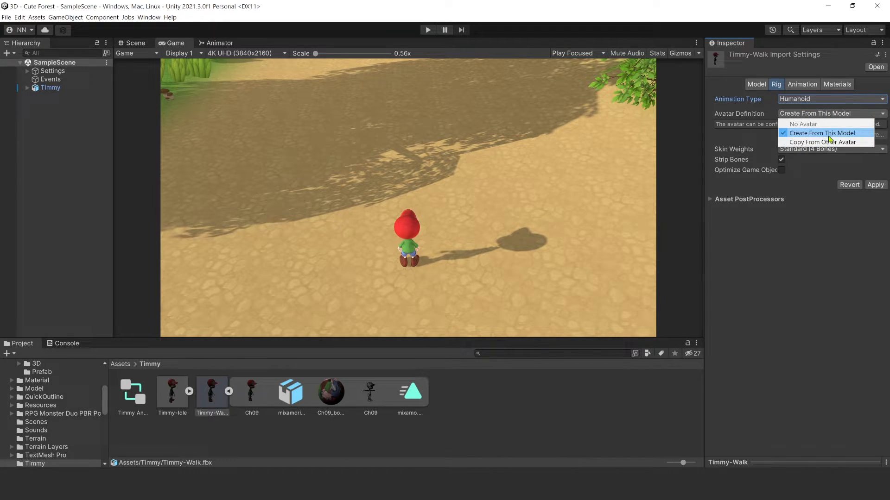
Copy the avatar from Timmy-IdleAvatar as the source and apply it to the walk model
click(822, 142)
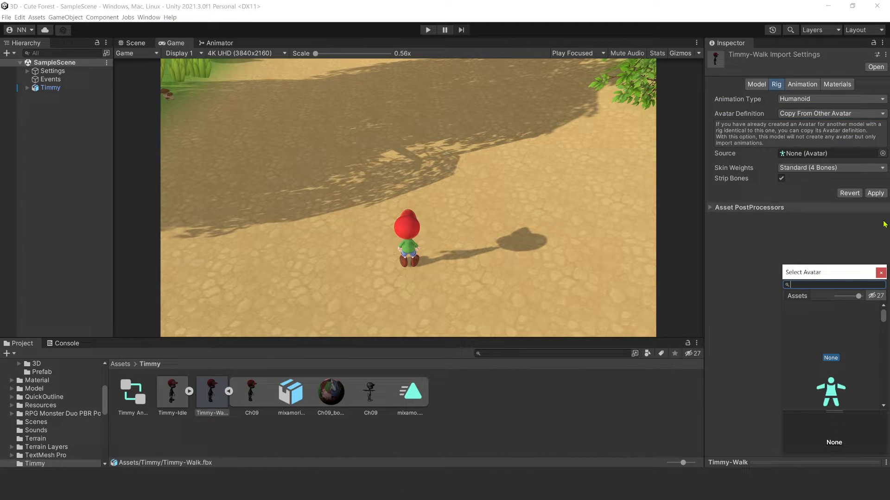
text(timmy)
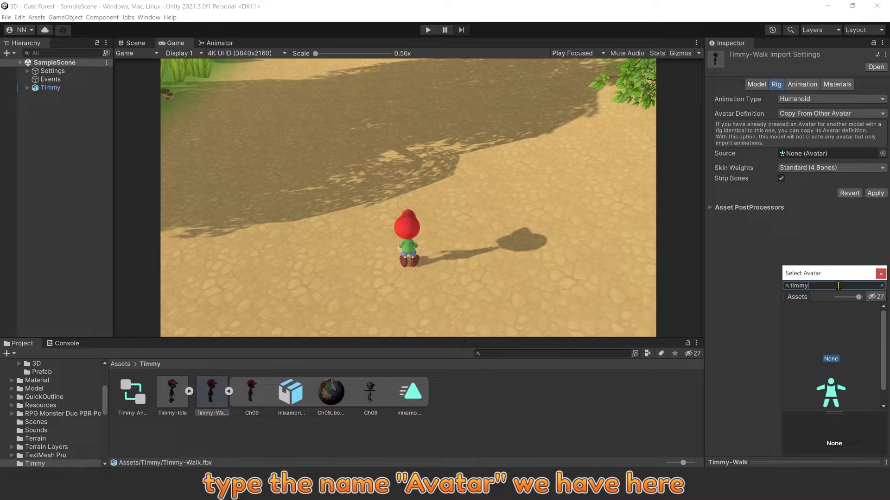
click(829, 374)
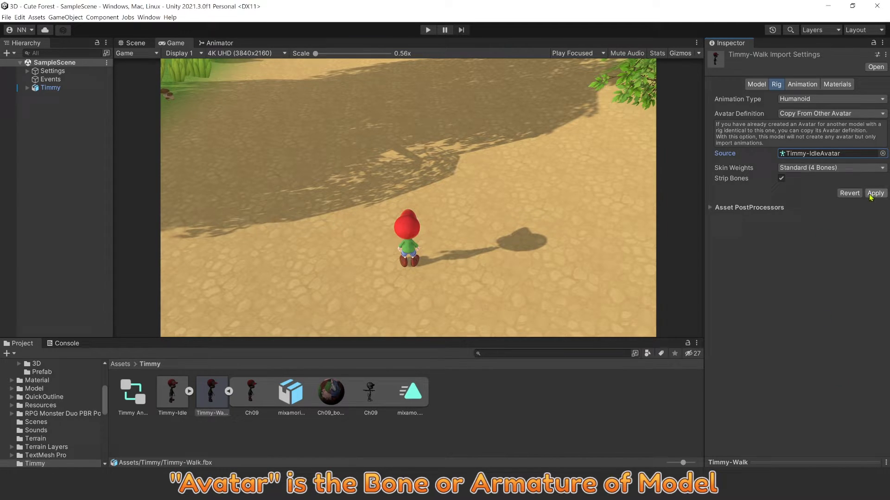
click(875, 192)
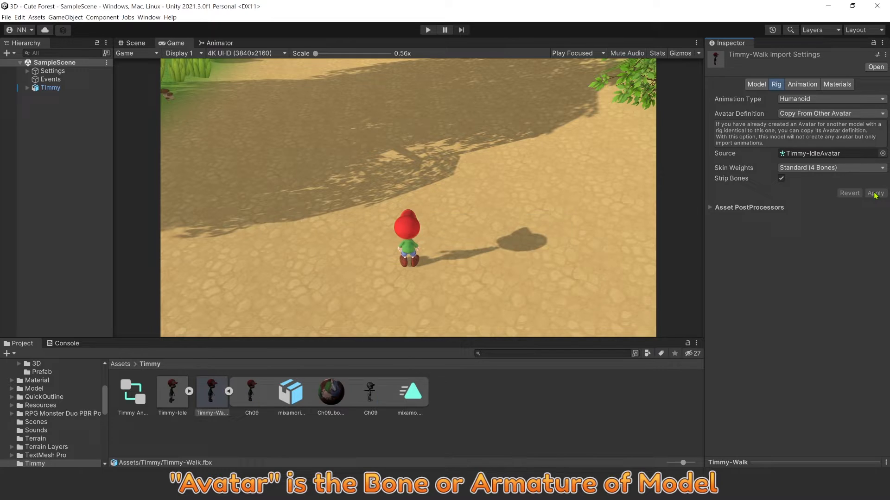
click(799, 84)
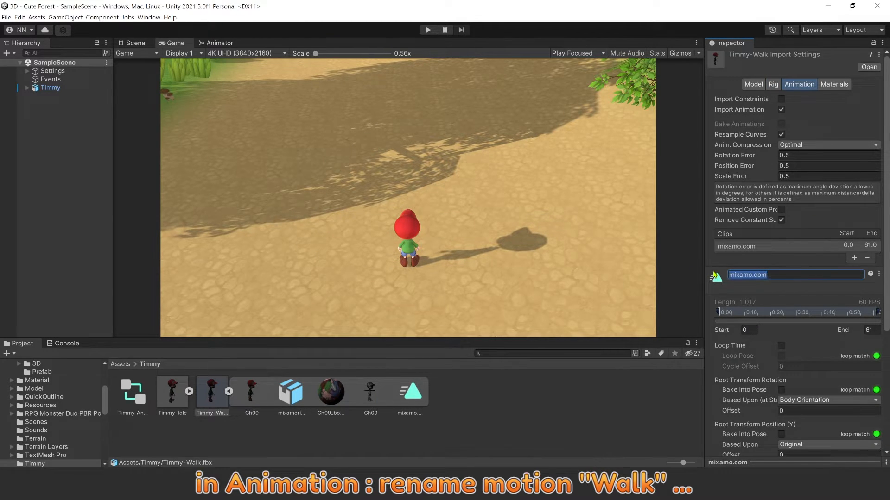
Rename the clip Walk with root rotation based on Original and vertical root motion baked into the pose
text(Walk)
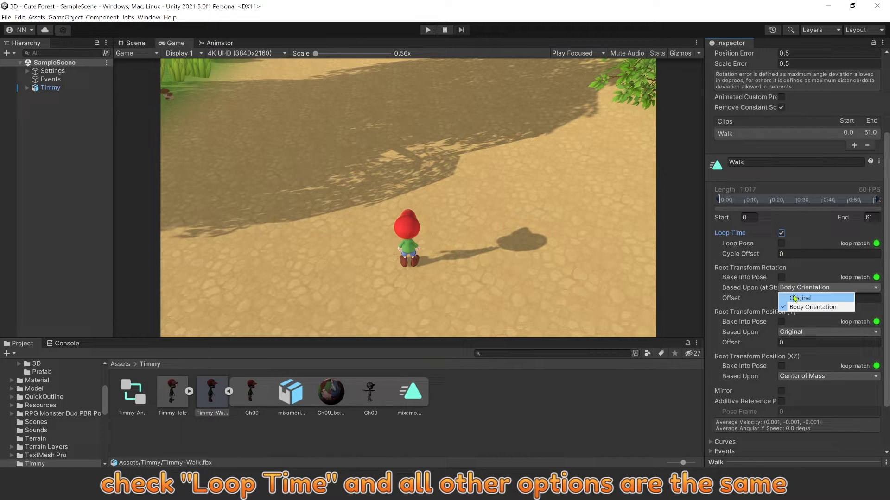
click(800, 297)
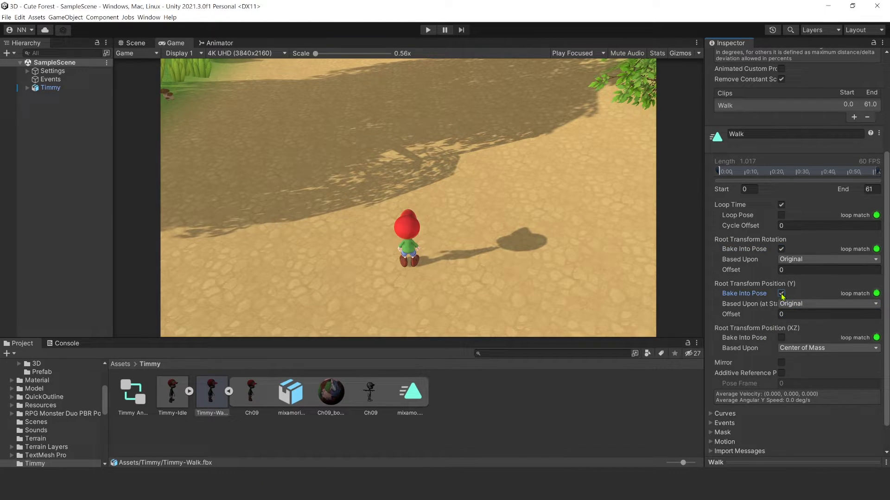
click(780, 337)
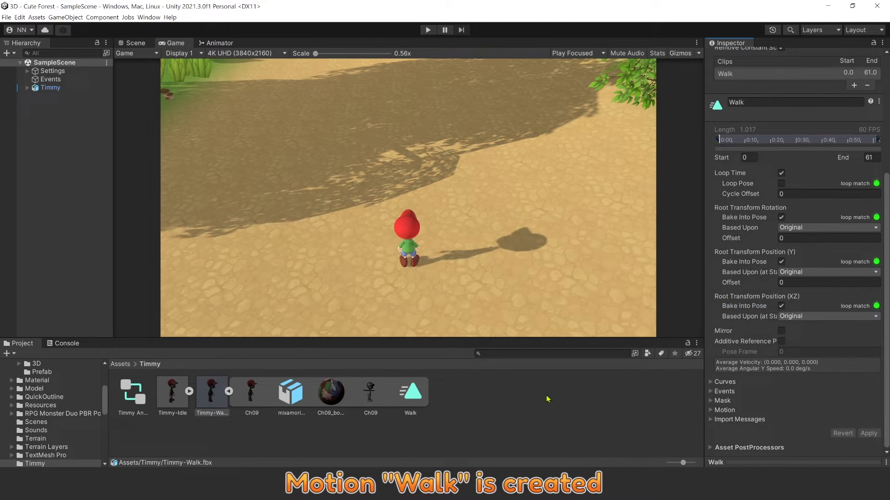
click(409, 391)
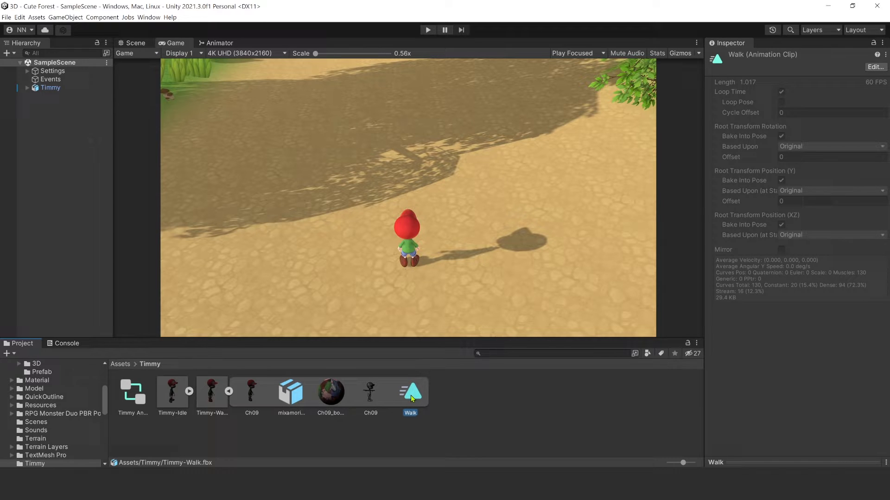
Add Walk as a state in Timmy Animator and open the Events object's script graph
click(50, 88)
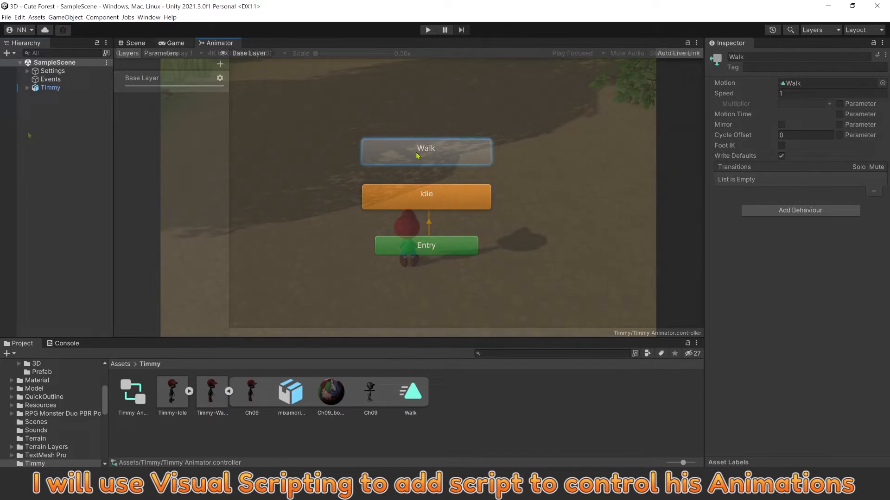
click(50, 79)
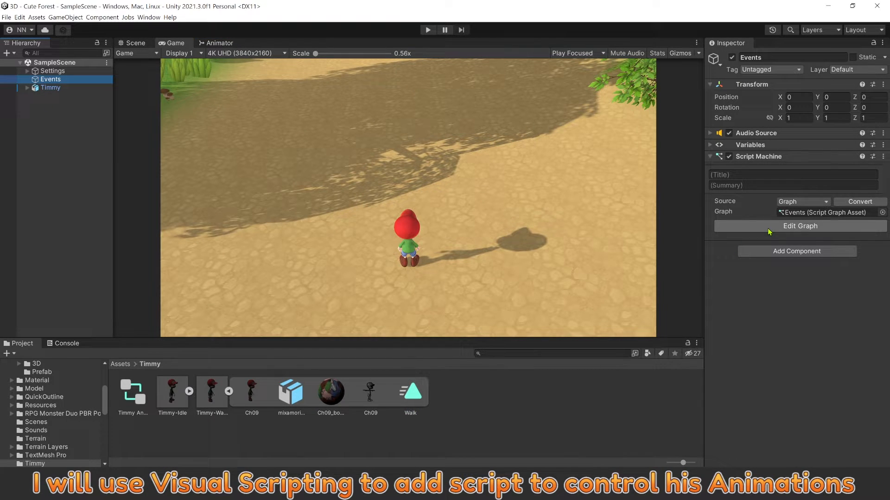
click(799, 226)
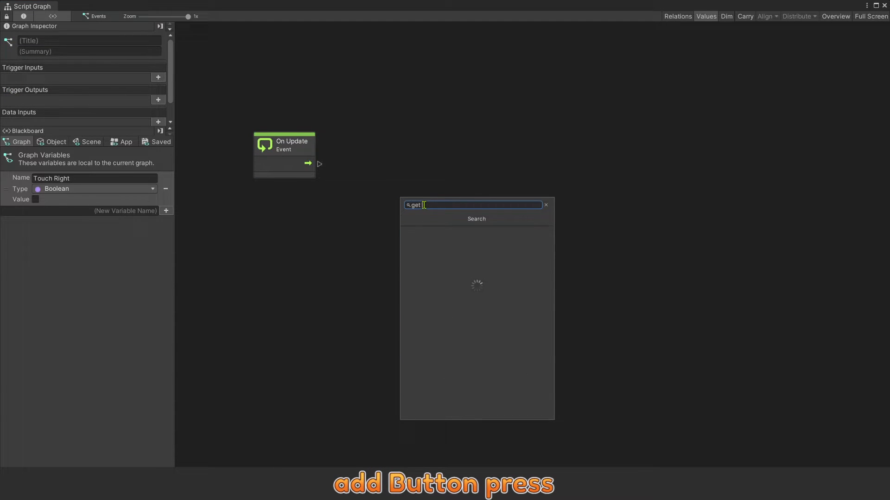
Add a Get Key Down node for key 'w' and an Animator Play node after On Update
text(key)
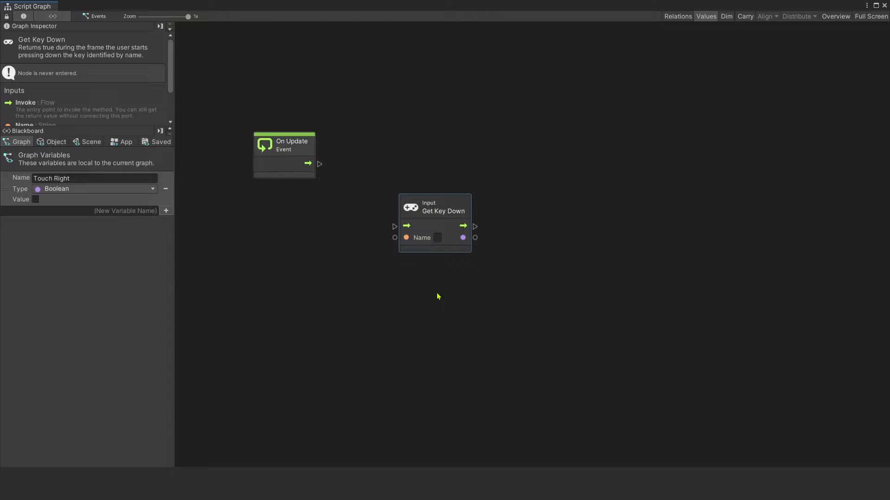
text(w)
text(animator play)
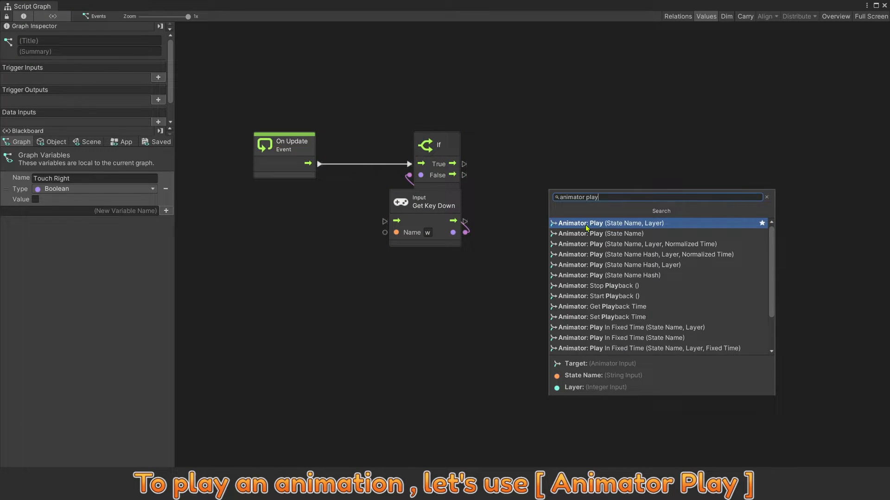
click(610, 223)
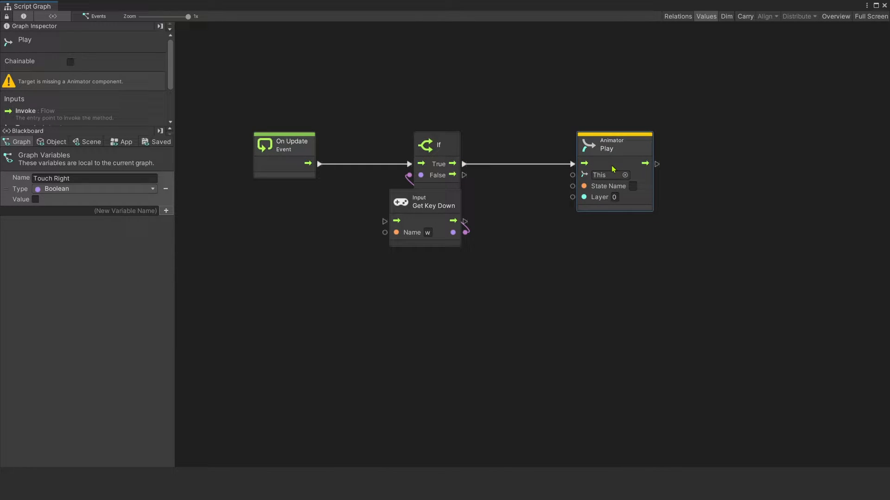
Set the Play state name to Walk and add a Find With Tag node as the animator target
click(632, 186)
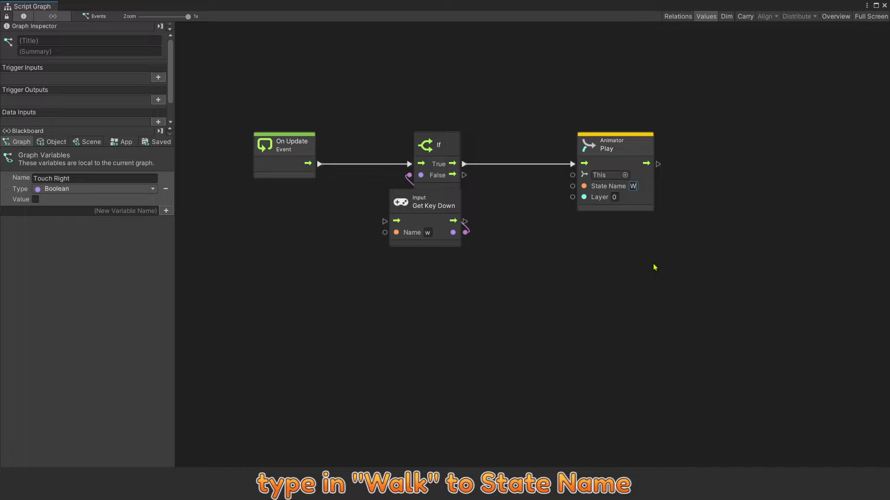
text(alk)
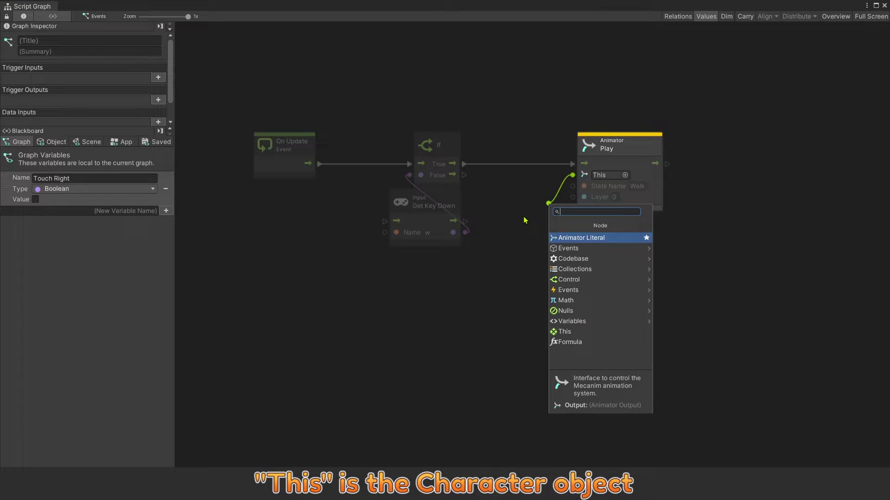
text(game find)
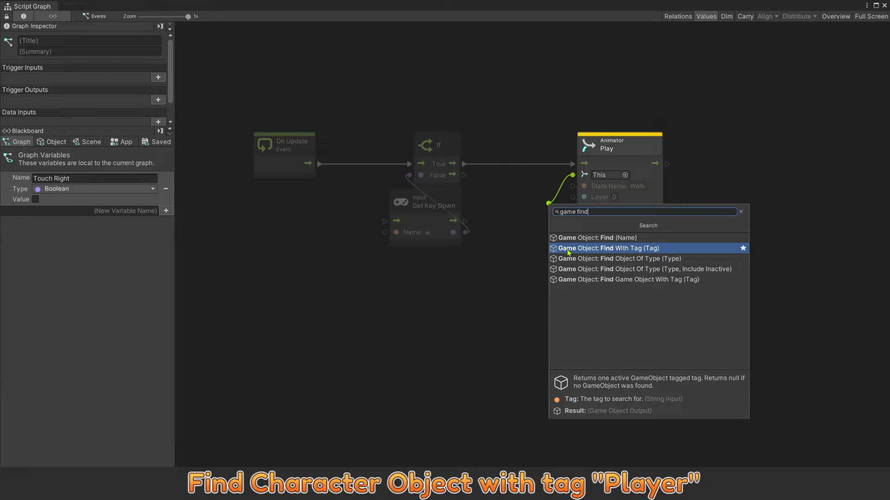
click(606, 249)
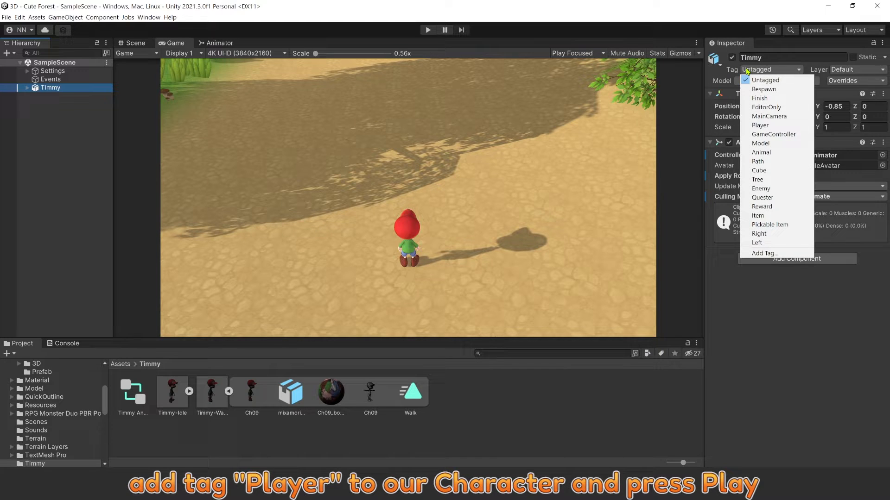
Give Timmy the Player tag in the Inspector
click(759, 125)
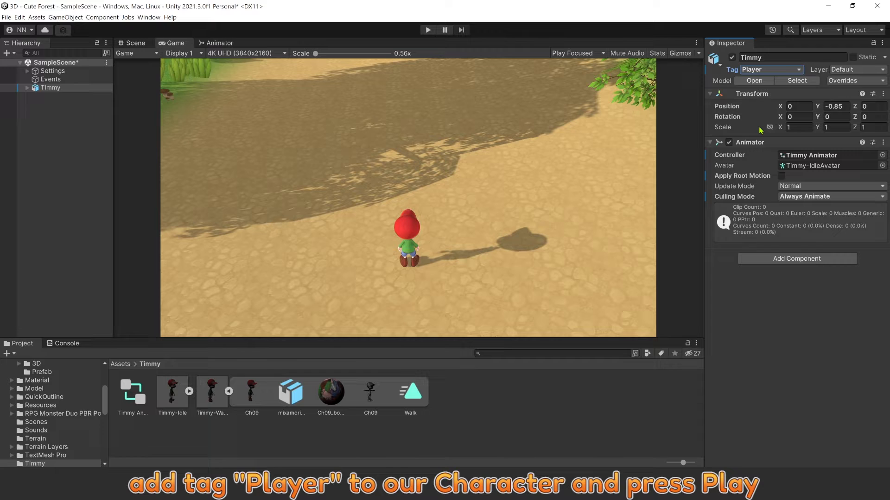
click(428, 29)
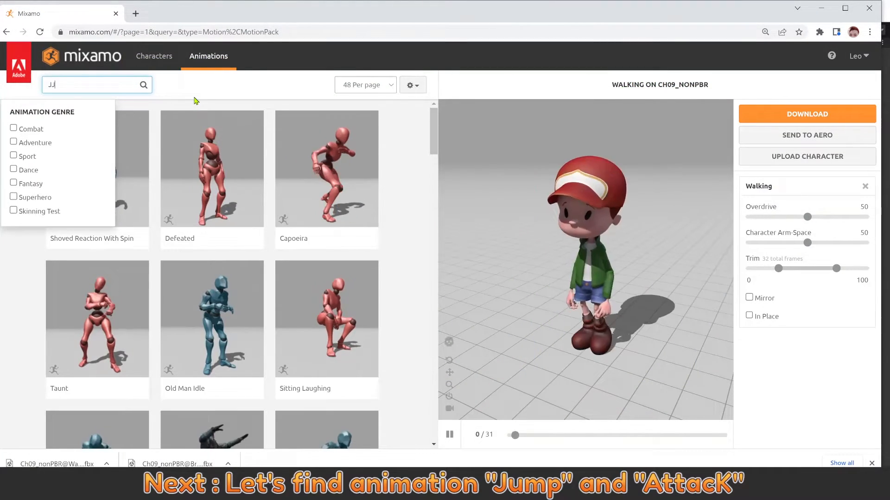
Search Mixamo for Jump and preview the Jumping animation on Timmy
text(Jump)
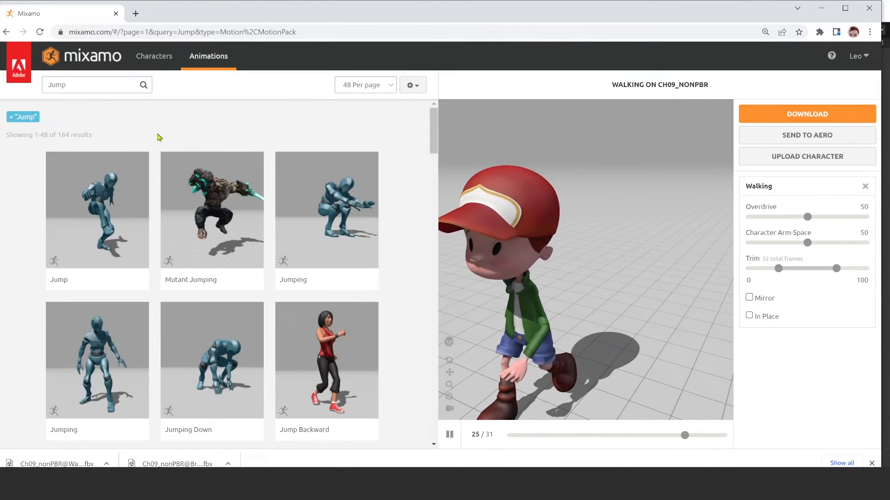
scroll(down, 3)
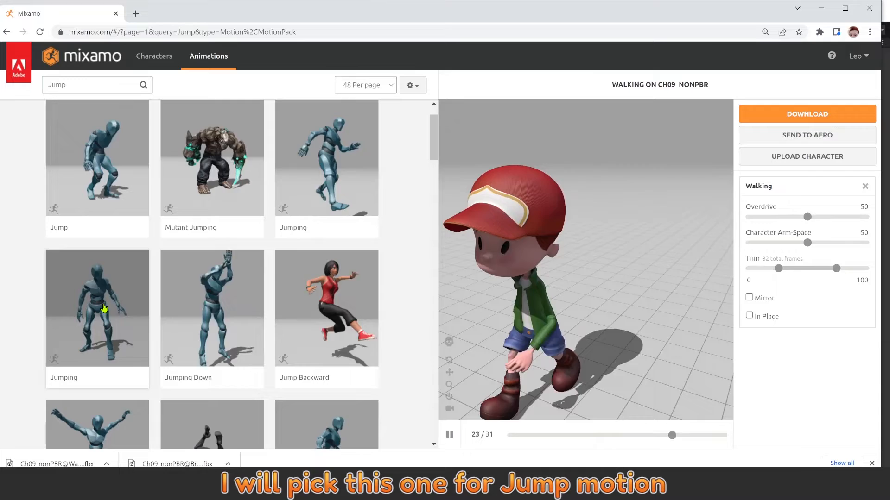
click(97, 307)
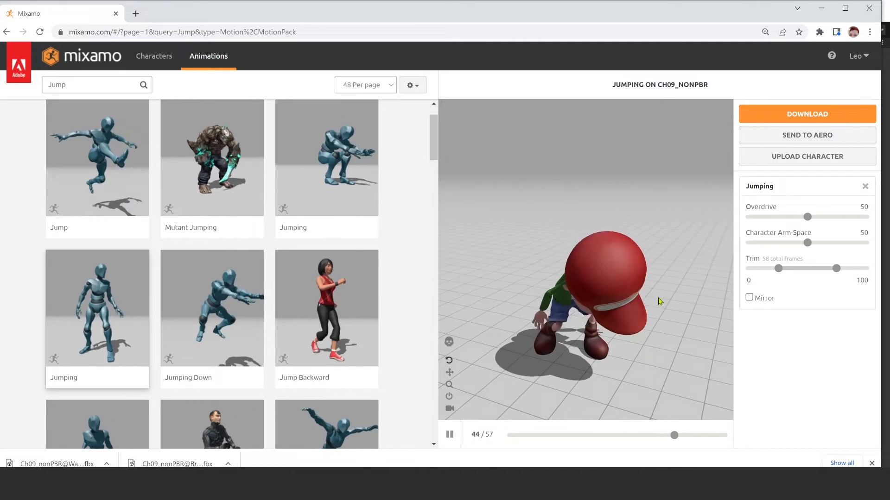
Set the jump download format to FBX for Unity at 60 fps and choose the skin option
click(806, 113)
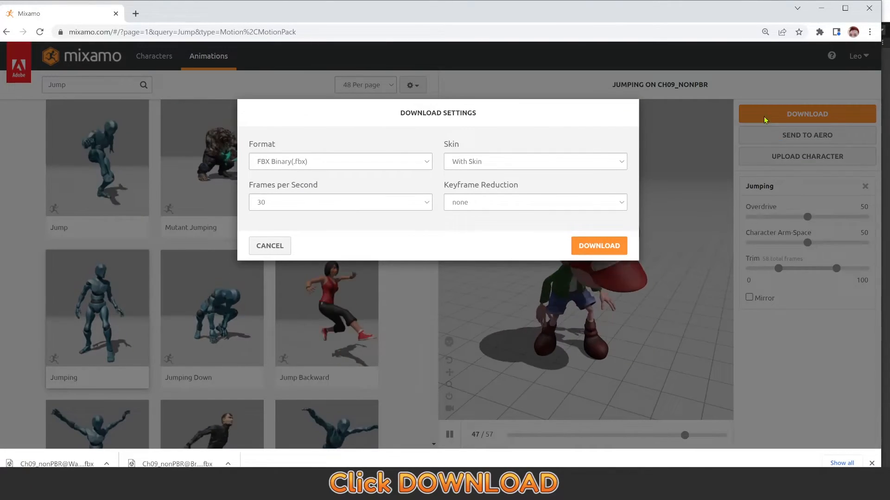
click(339, 161)
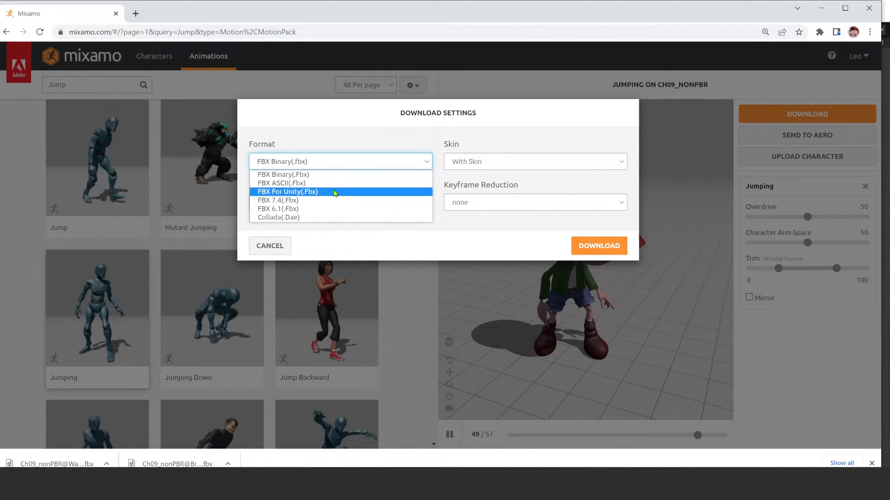
mouse_move(326, 200)
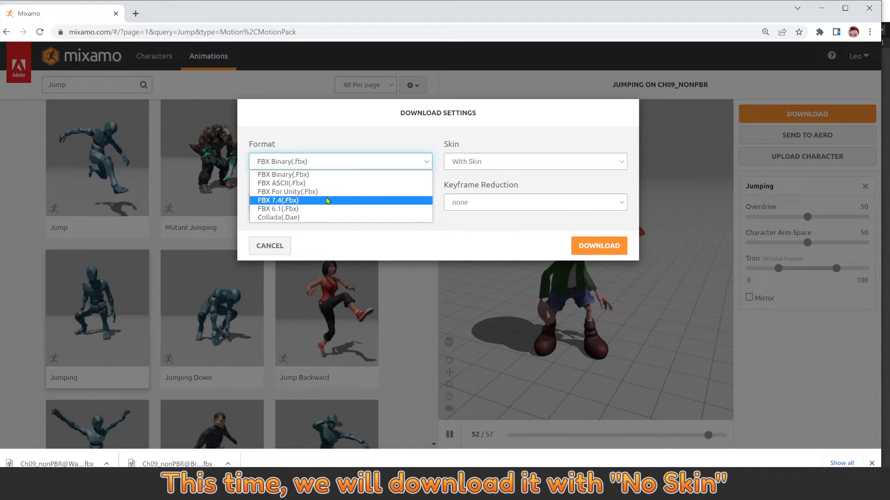
click(287, 190)
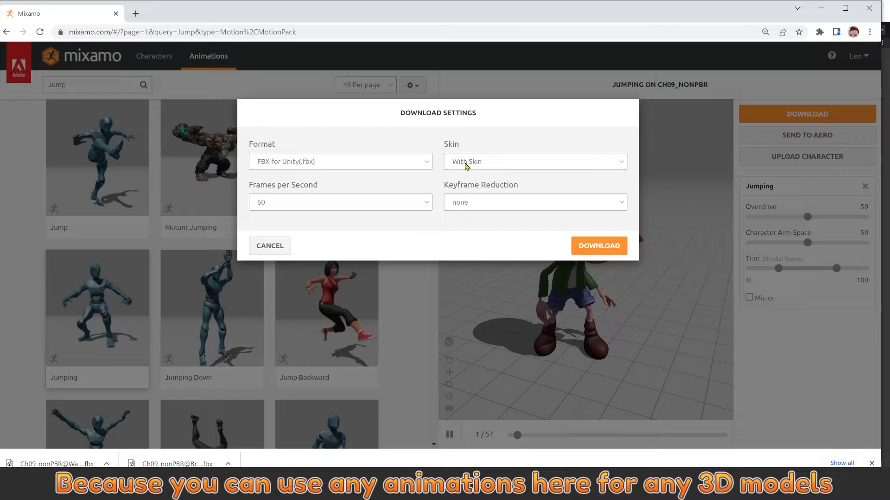
click(534, 161)
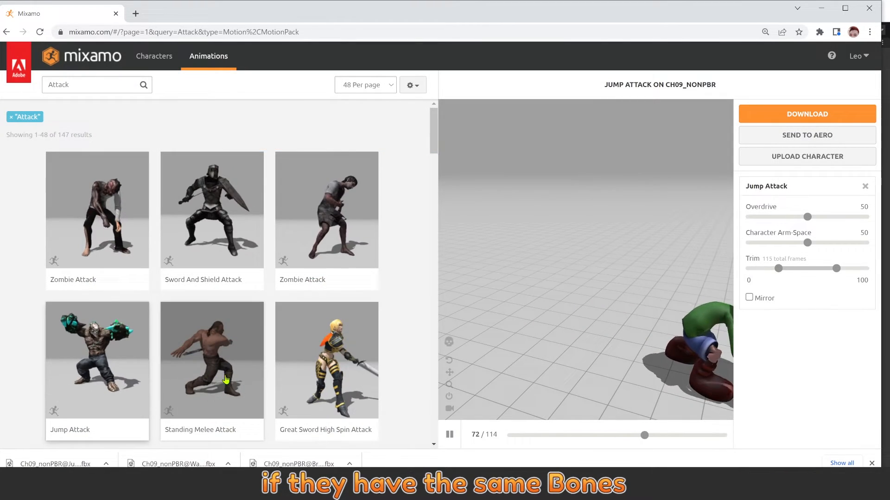
Download the Standing Melee Attack animation as FBX for Unity without skin
click(212, 361)
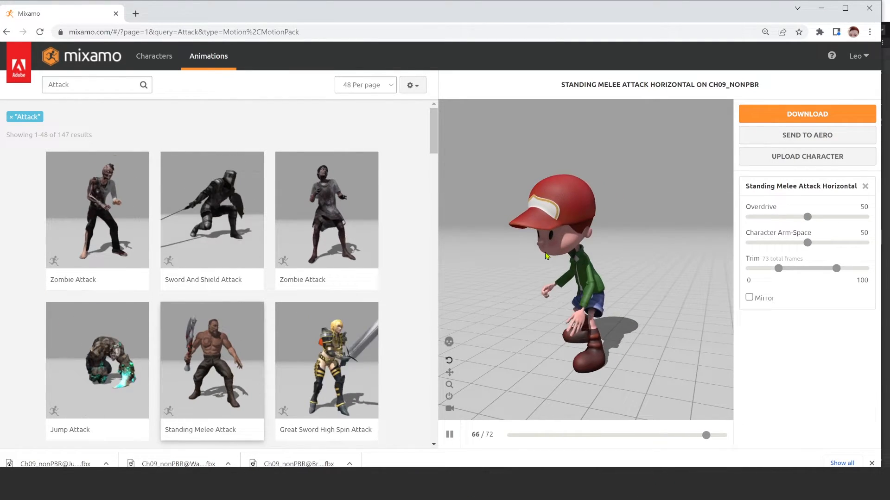
click(806, 114)
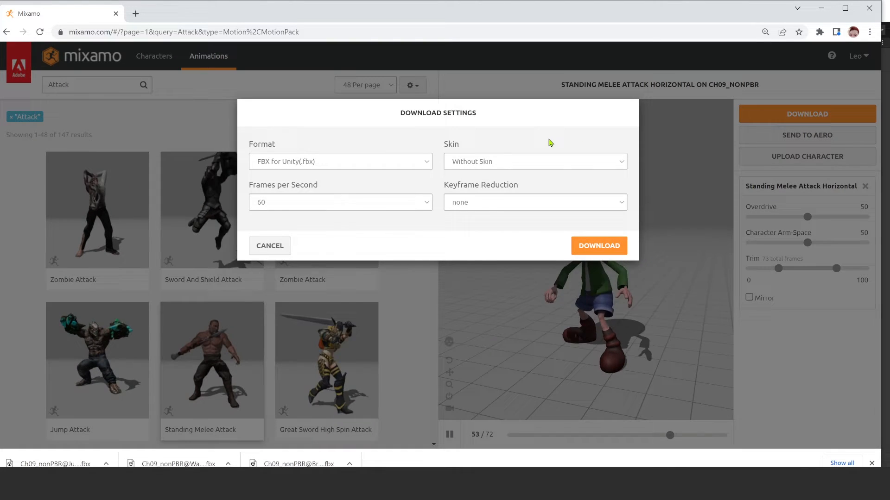
click(534, 161)
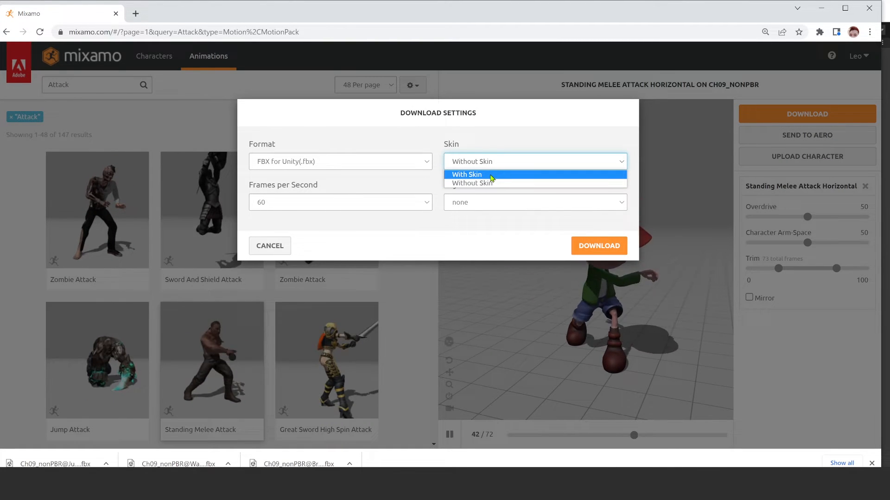
click(469, 183)
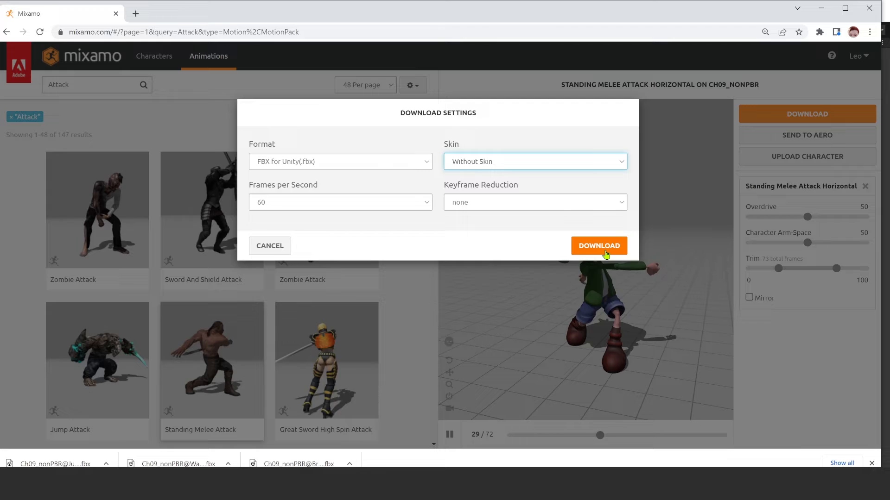
click(597, 246)
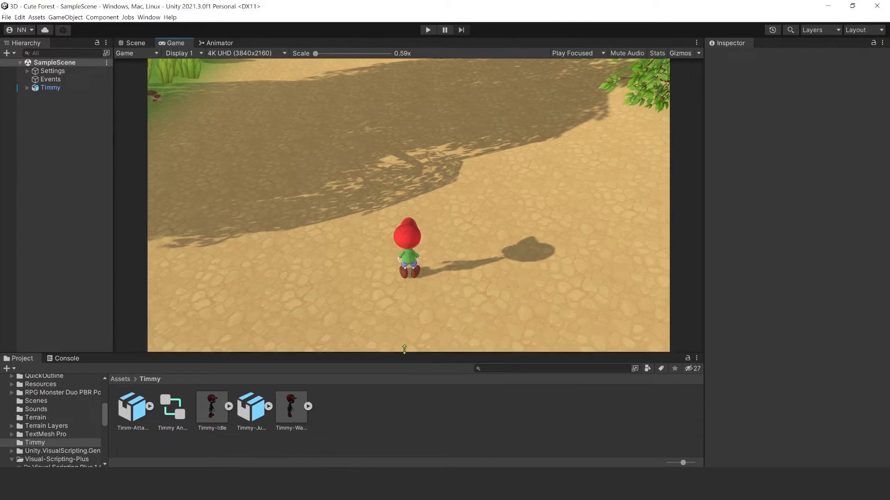
Make Timmy-Jump's rig Humanoid, copying its avatar from Timmy-IdleAvatar
click(251, 394)
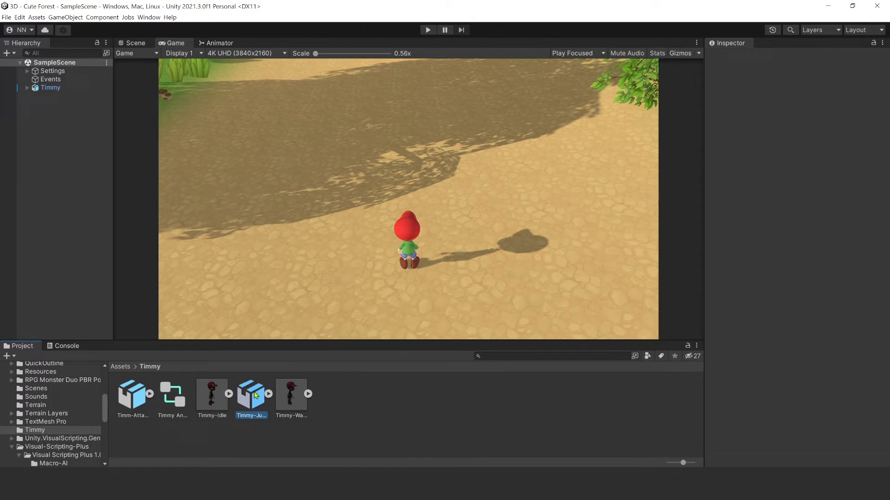
click(252, 395)
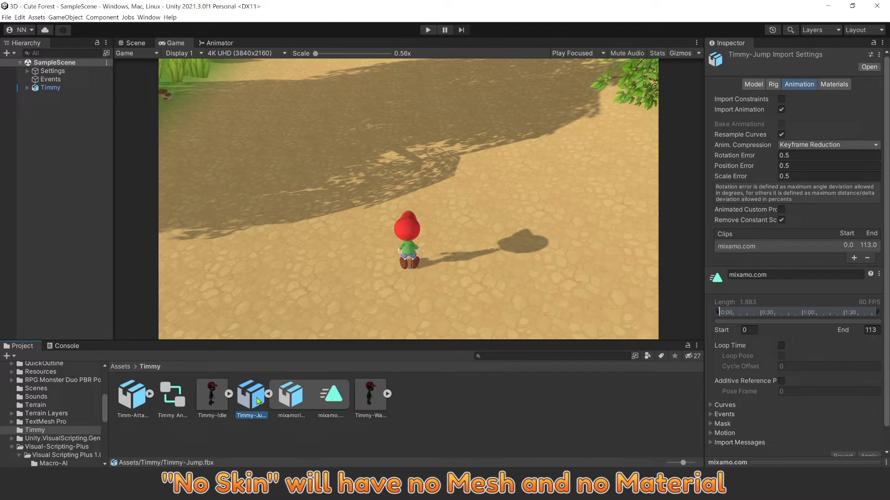
mouse_move(333, 396)
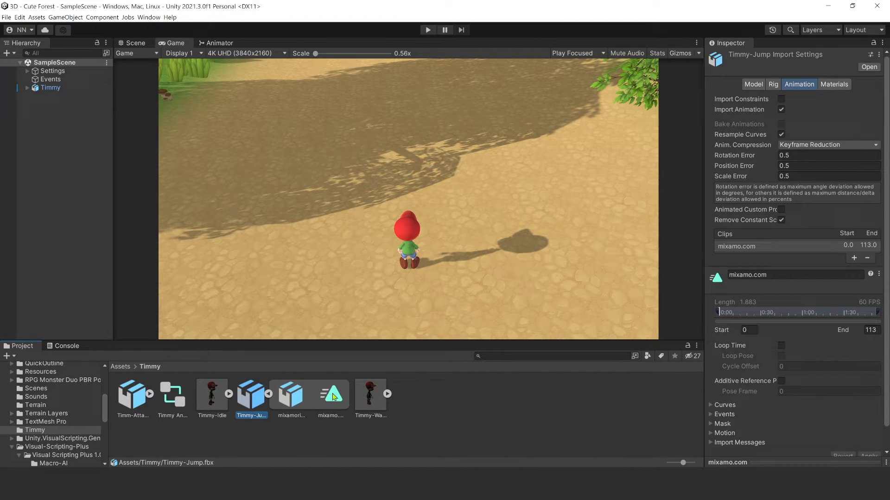
click(776, 84)
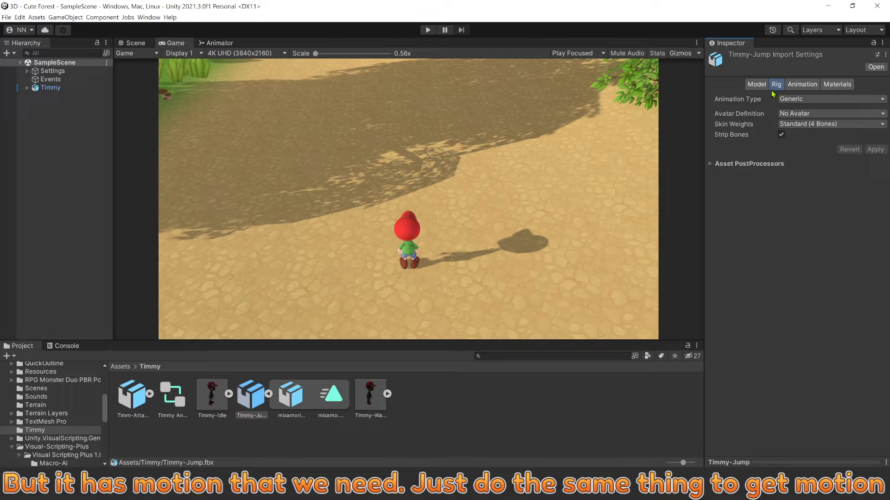
click(831, 100)
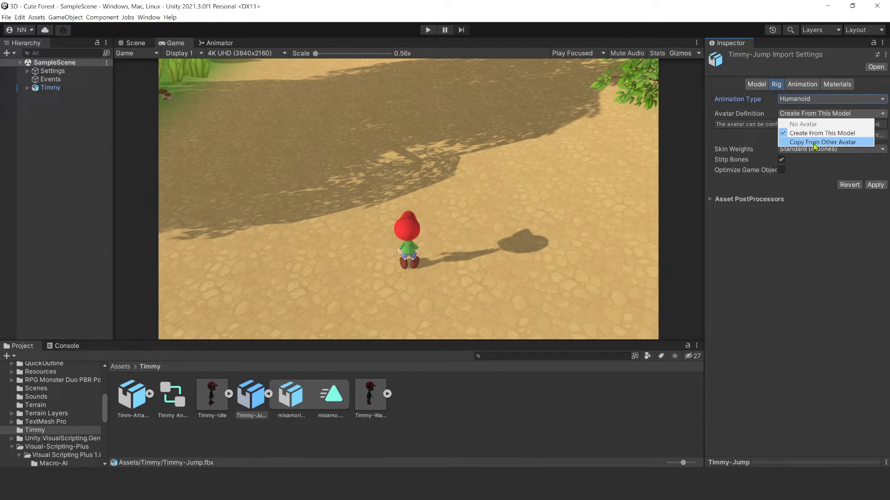
click(823, 142)
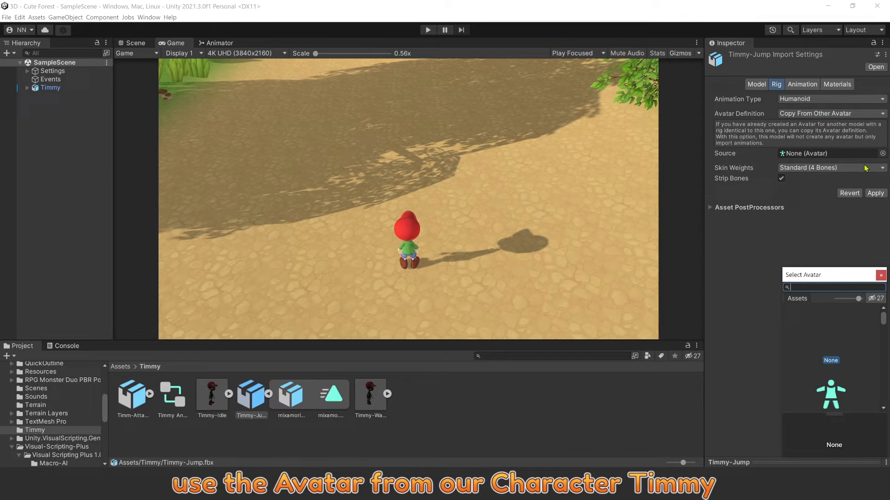
text(Timmy)
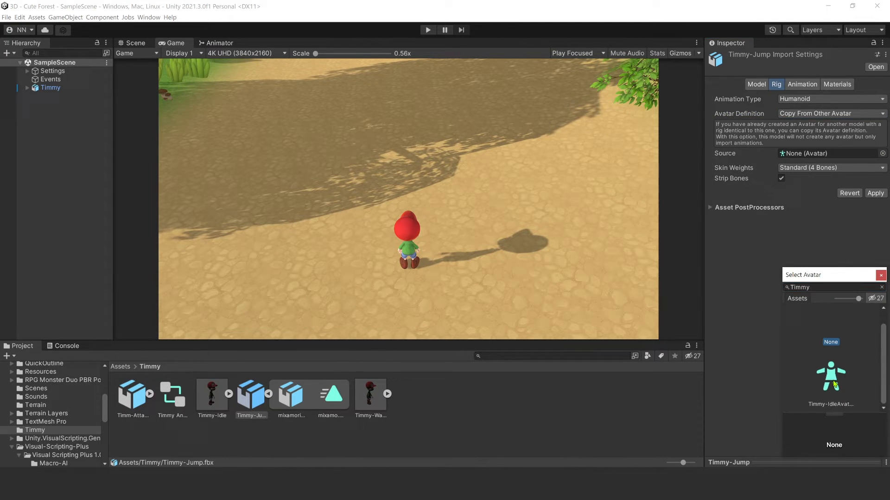
click(831, 380)
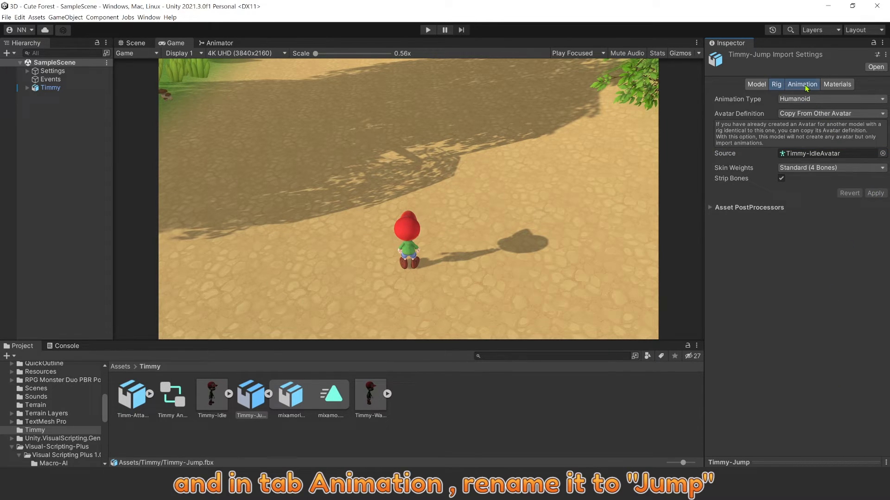
Rename the jump clip to Jump and bake its vertical root motion into the pose
click(802, 84)
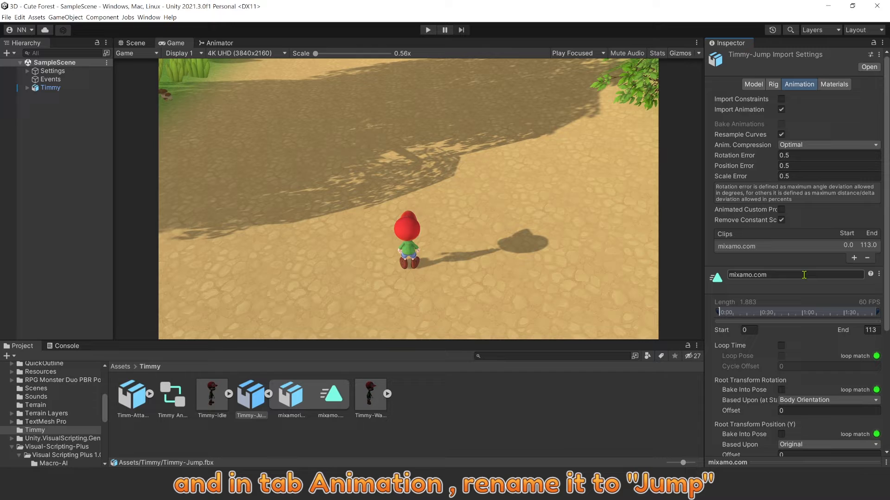
text(Jump)
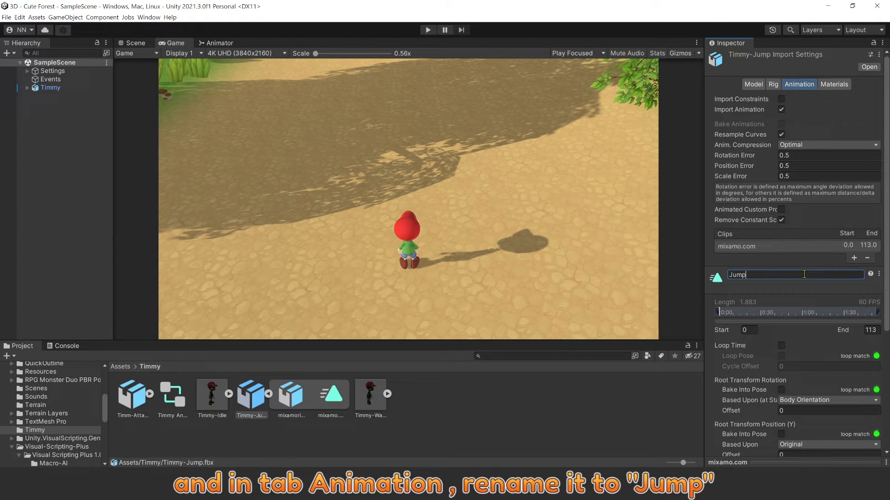
key(Return)
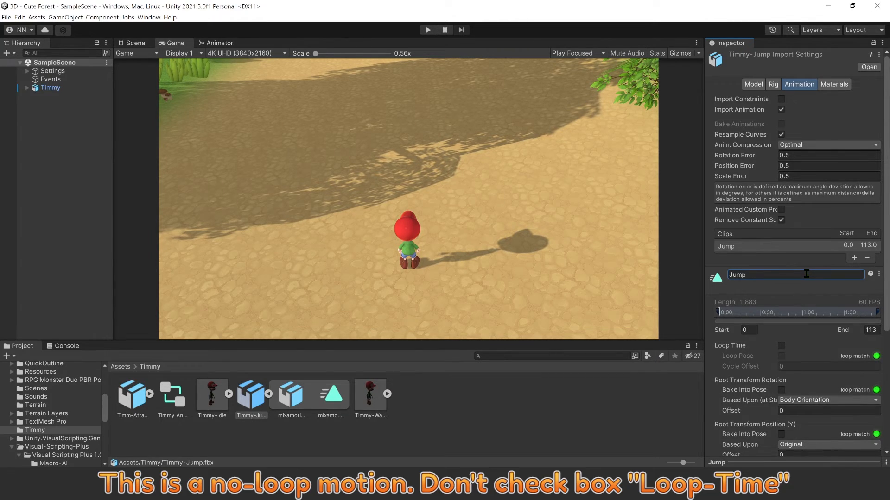
scroll(down, 3)
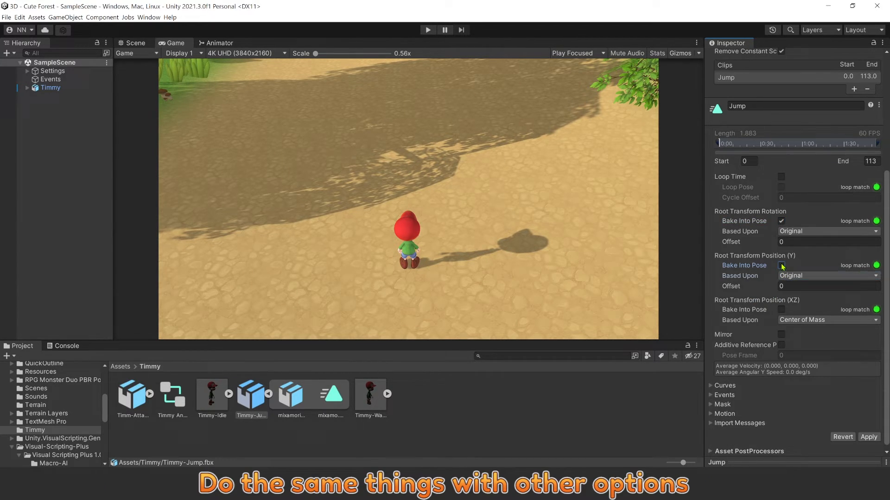
click(780, 310)
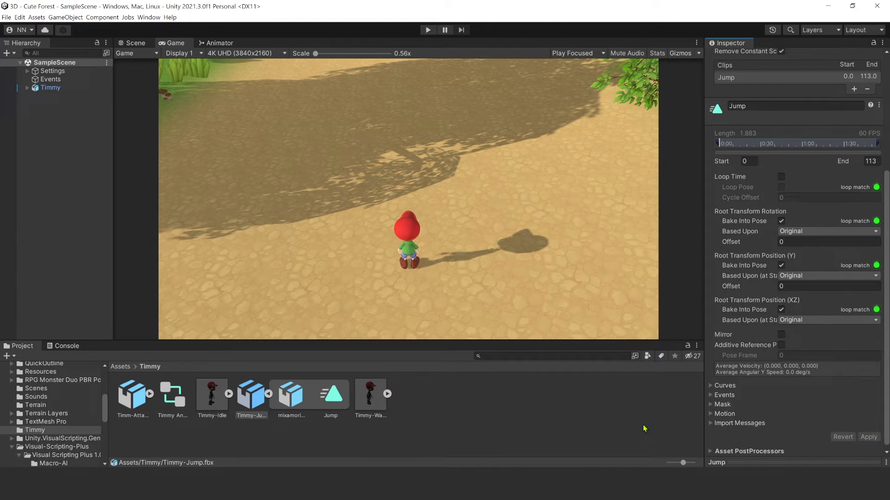
Make Timm-Attack's rig Humanoid, reusing Timmy's idle avatar as the source
click(133, 395)
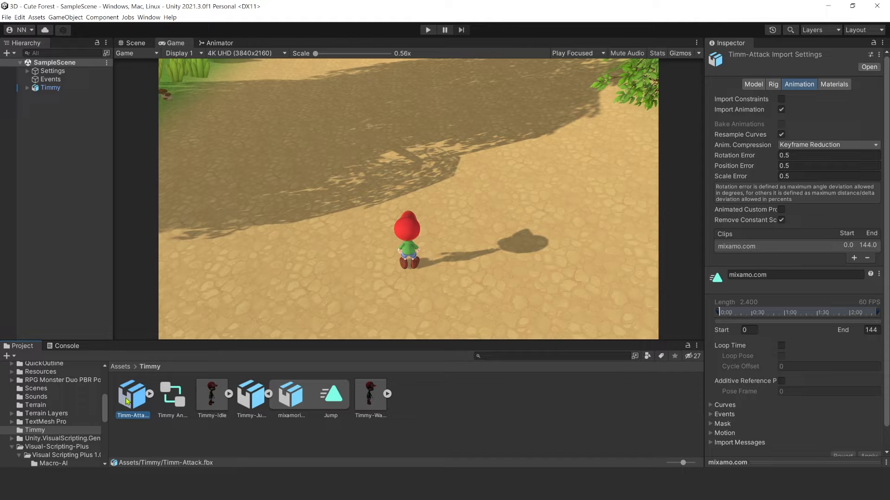
click(776, 84)
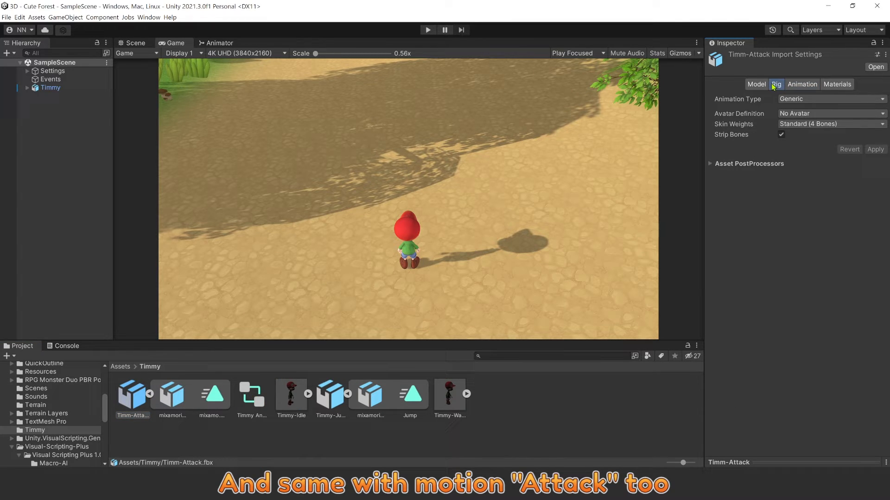
click(831, 99)
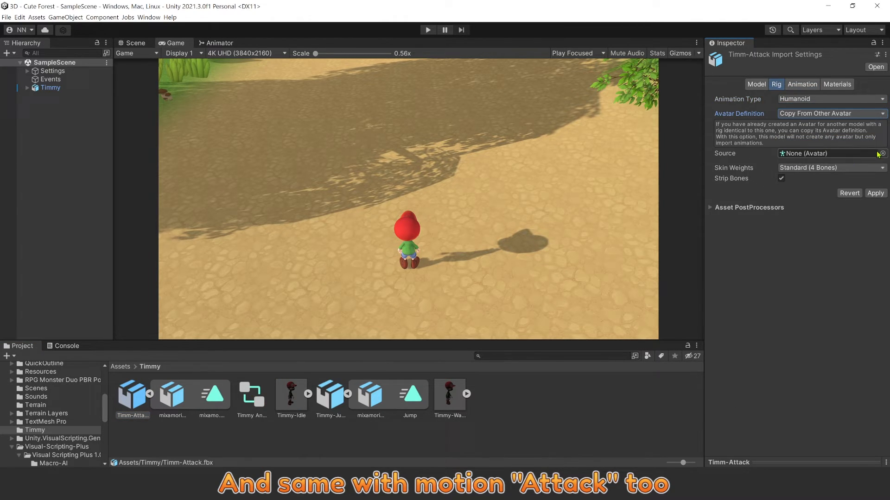
click(881, 153)
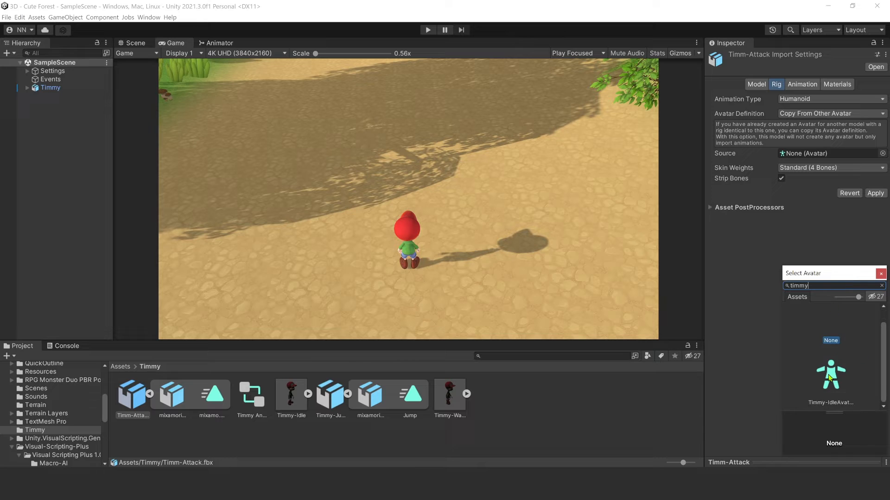
Rename the attack file's clip to Attack in its animation settings
click(799, 84)
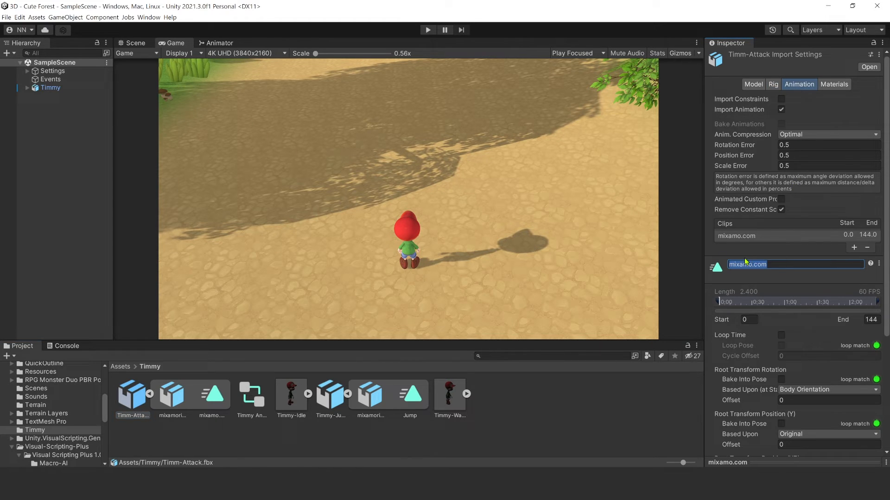
text(Attack)
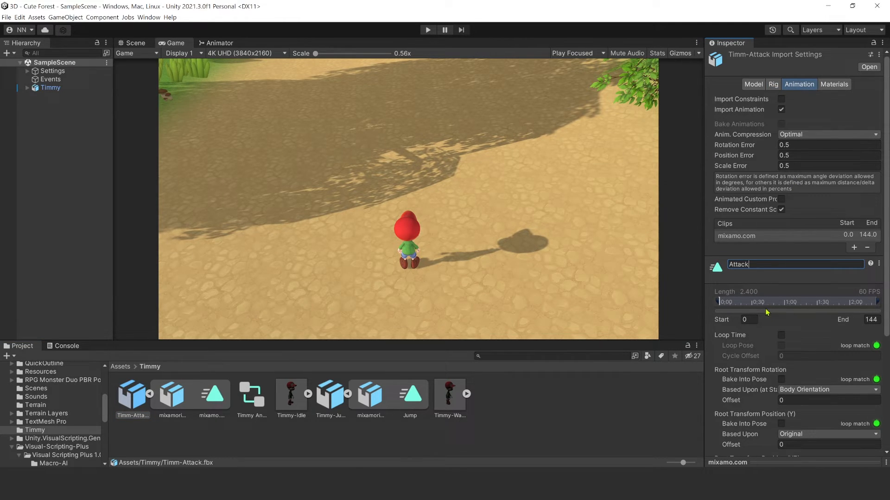
scroll(down, 3)
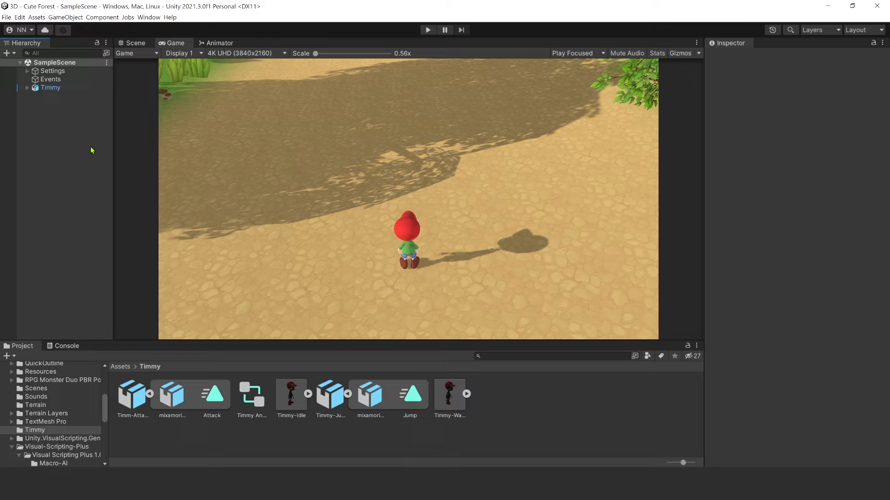
Add a Jump state to Timmy's animator, wire key presses to play Attack, and run the game
click(219, 42)
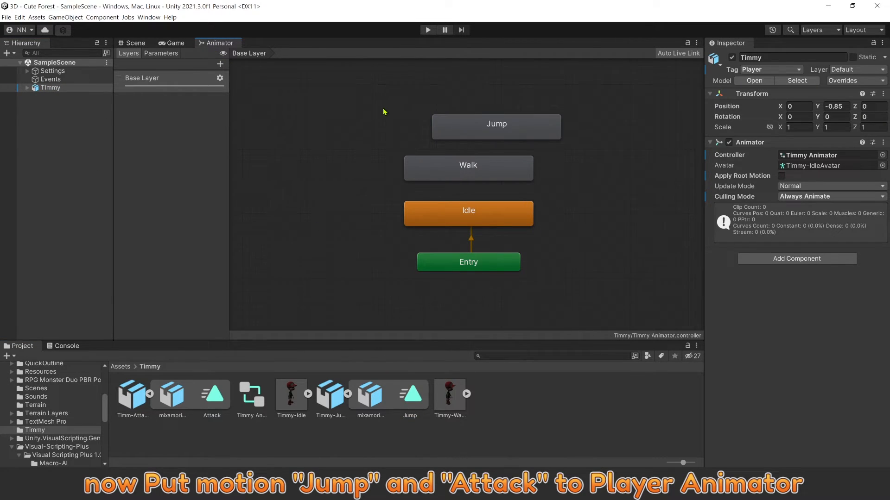
click(495, 123)
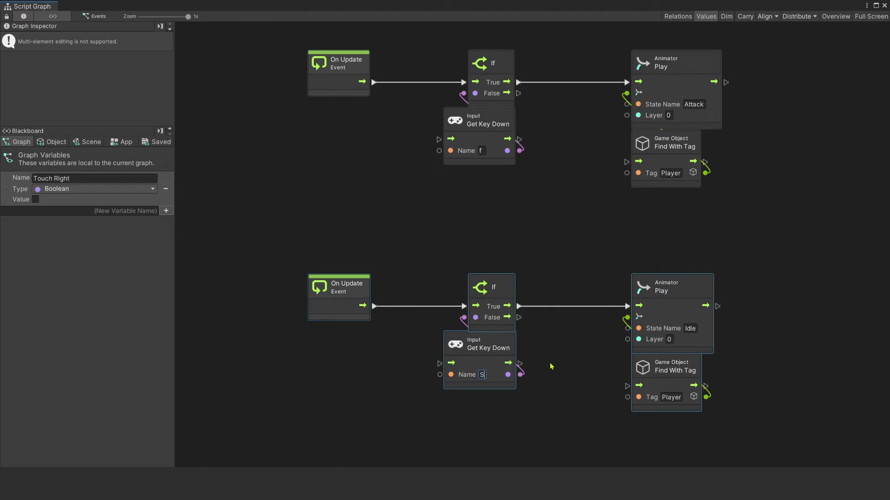
text(space)
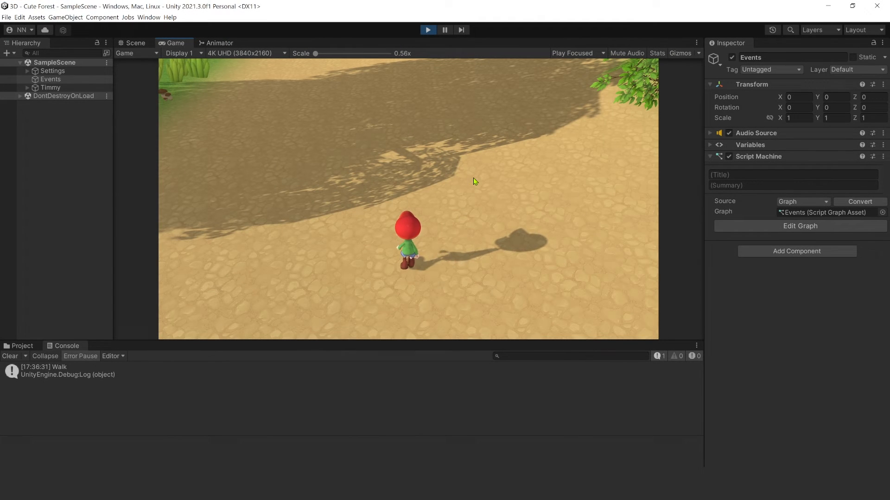
key(space)
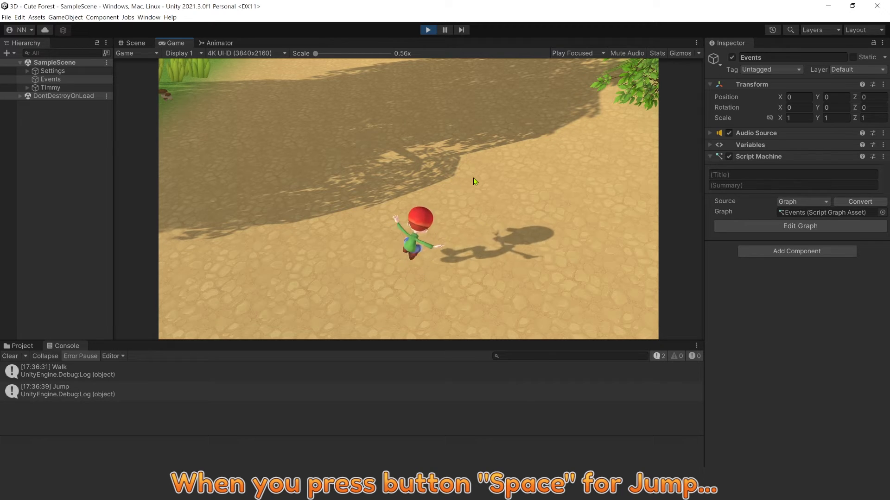
key(space)
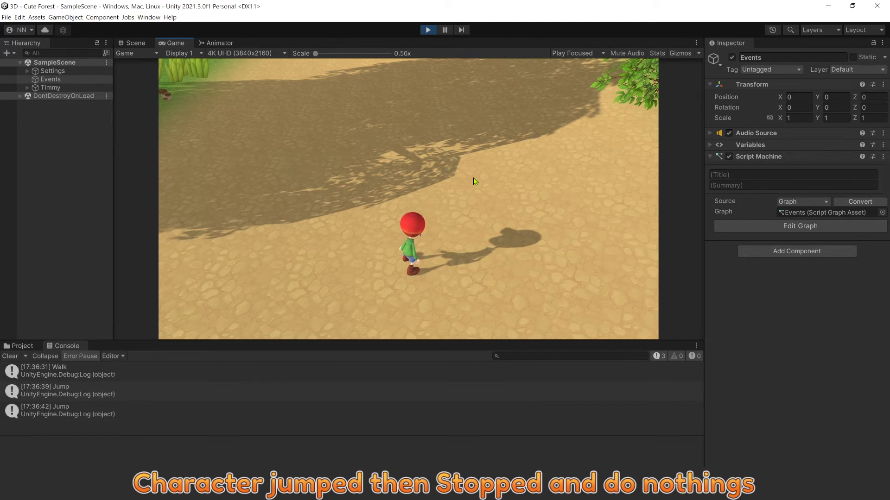
mouse_move(504, 238)
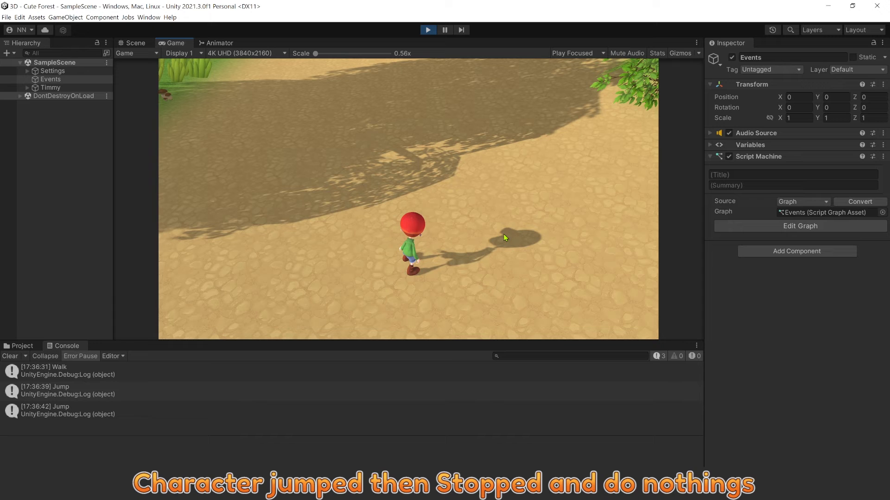
click(219, 42)
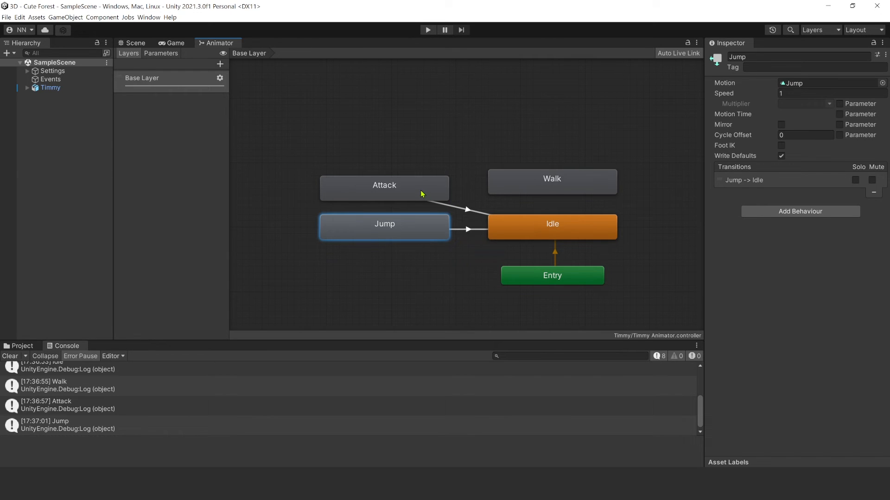
Run the game again to test the Jump and Attack transitions back to Idle
click(428, 30)
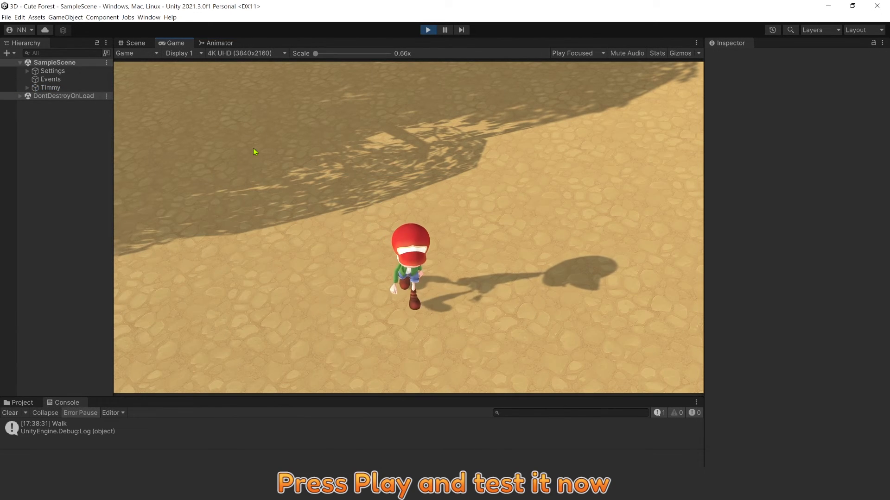